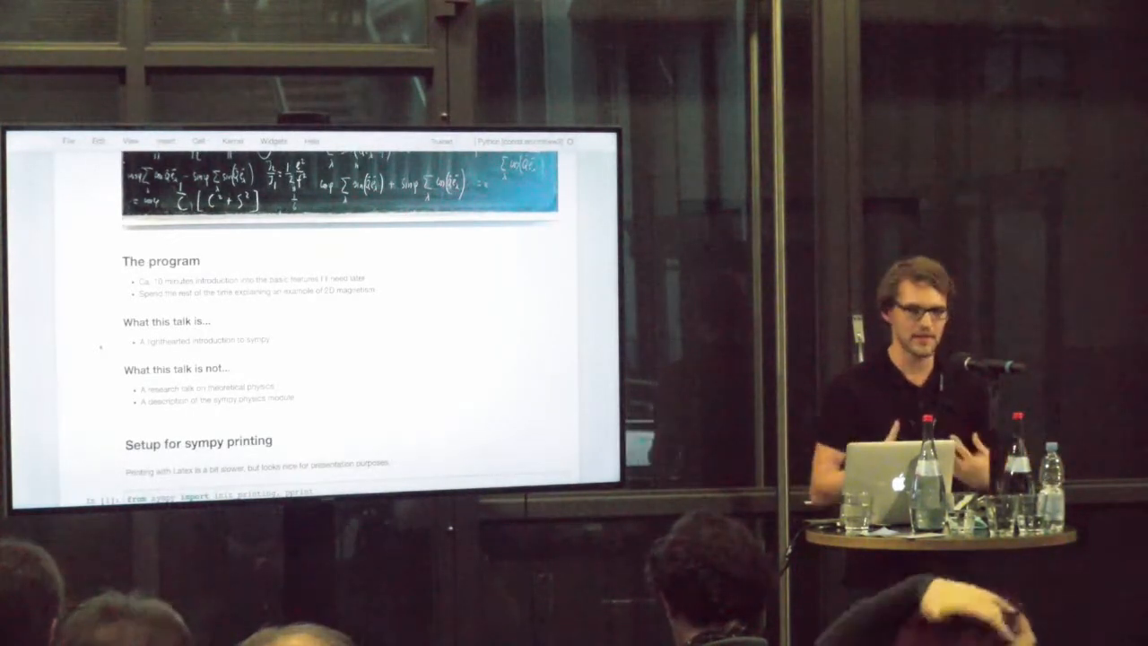
- Scroll past the talk outline to the 'Setup for sympy printing' code cell
{"action": "scroll", "scroll_direction": "down", "scroll_amount": 3}
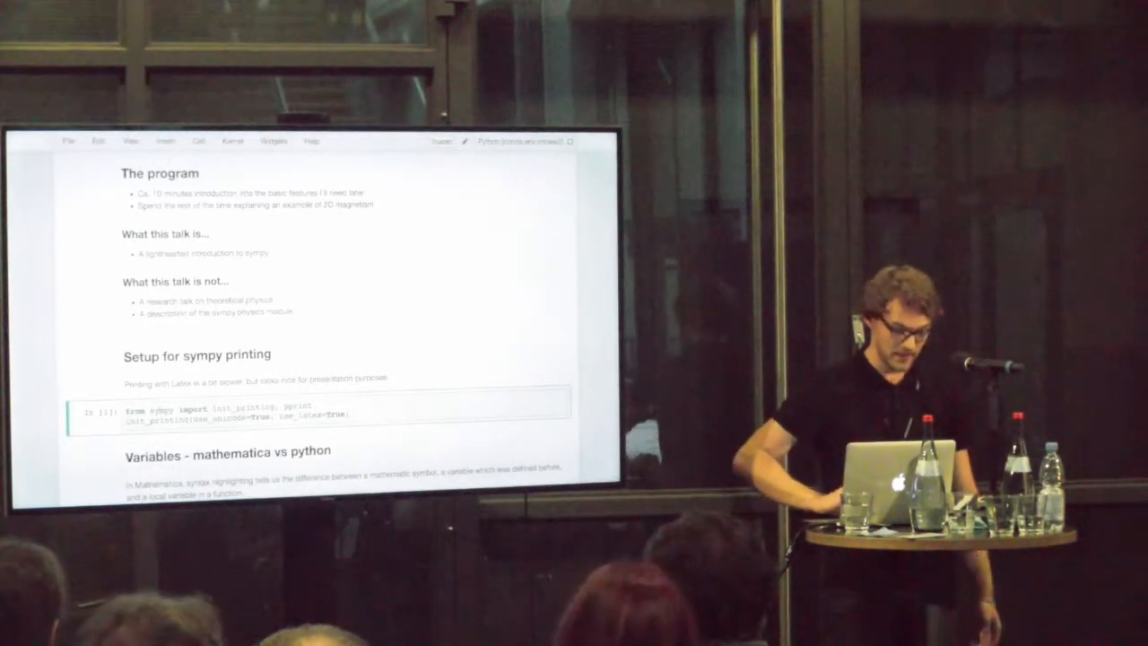
- Scroll to the 'Variables - mathematica vs python' section and its Mathematica derivative example
{"action": "scroll", "scroll_direction": "down", "scroll_amount": 3}
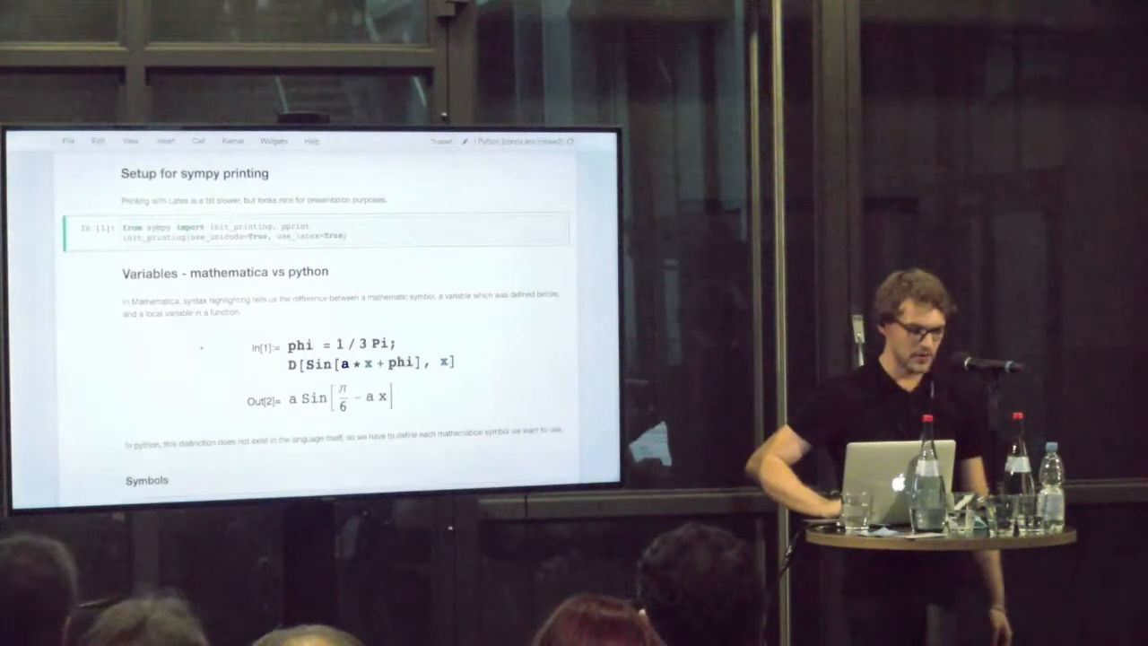
- Run the Symbols cells, defining x and real symbols and evaluating sqrt(x**2), sqrt(a**2)
{"action": "scroll", "scroll_direction": "down", "scroll_amount": 3}
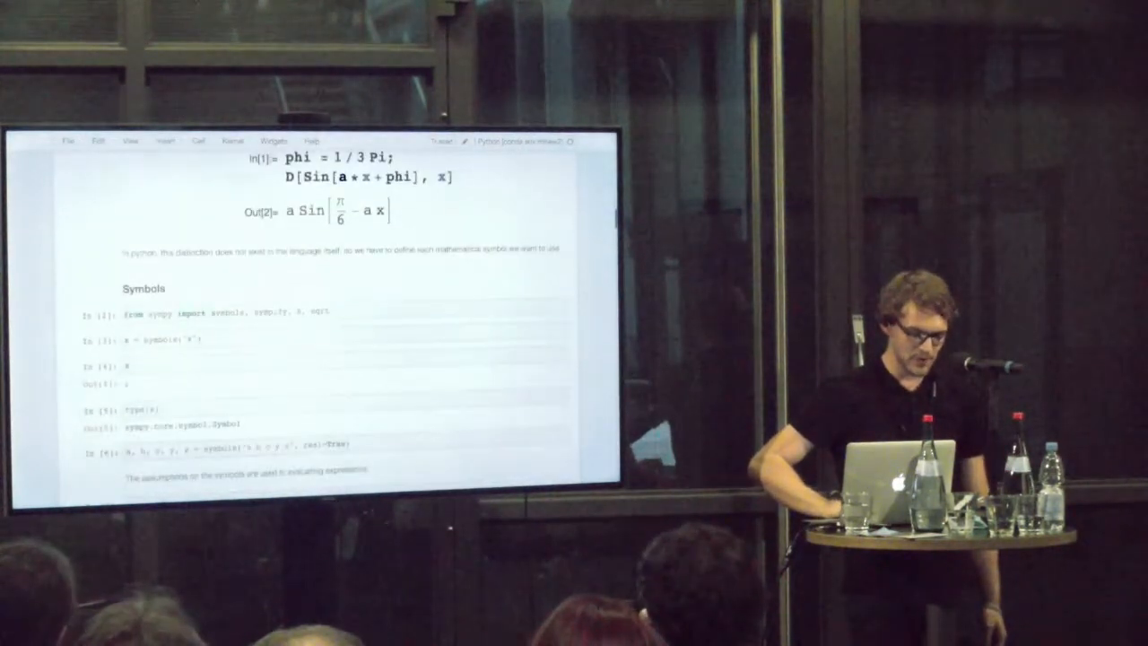
{"action": "scroll", "scroll_direction": "down", "scroll_amount": 3}
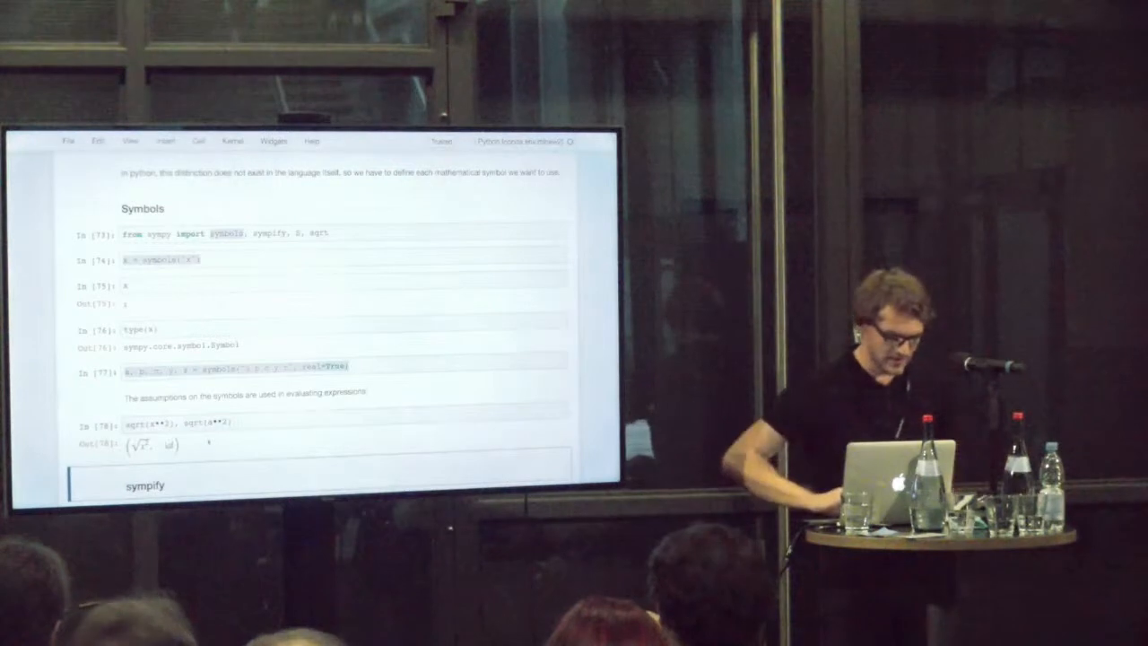
- Run sympify on 1/3 and on the string for 3x² + 2x + 4, then substitute x=2 giving 20
{"action": "scroll", "scroll_direction": "down", "scroll_amount": 3}
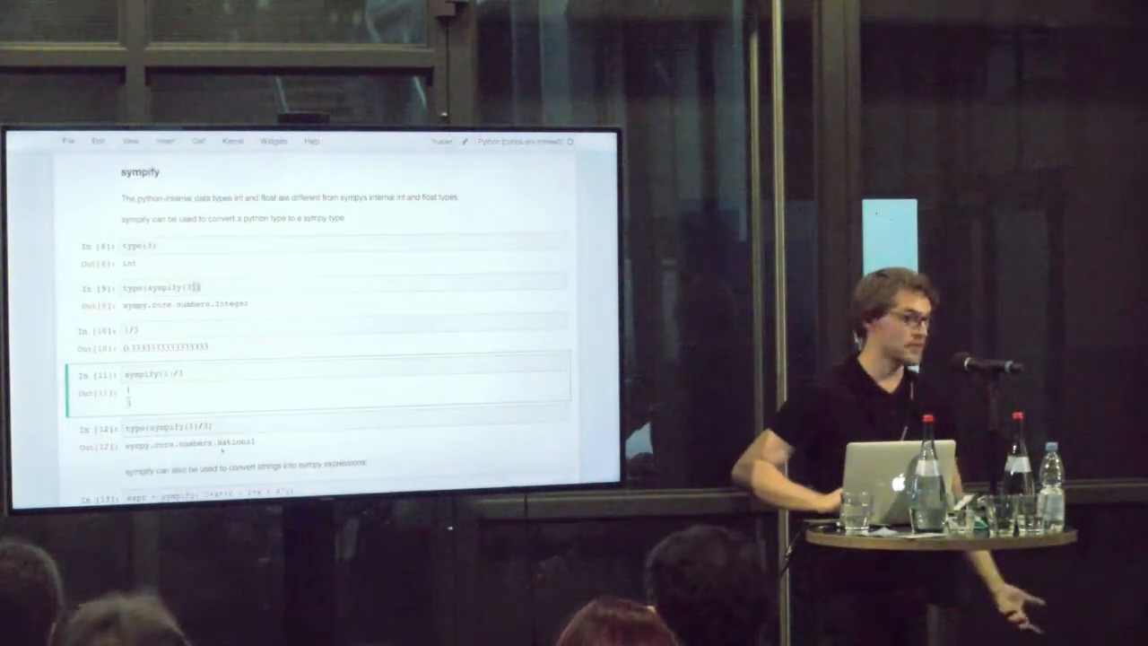
{"action": "scroll", "scroll_direction": "down", "scroll_amount": 3}
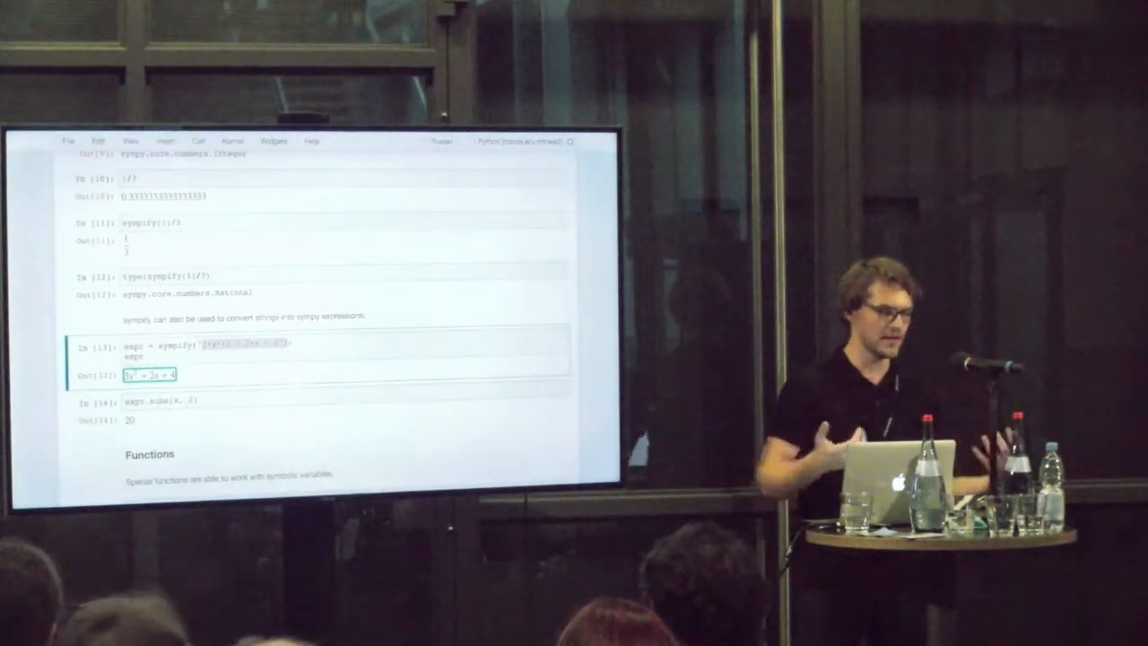
- Evaluate sin at multiples of pi, exp(log(x)) to x, and N(Ynm(...)) numerically
{"action": "scroll", "scroll_direction": "down", "scroll_amount": 3}
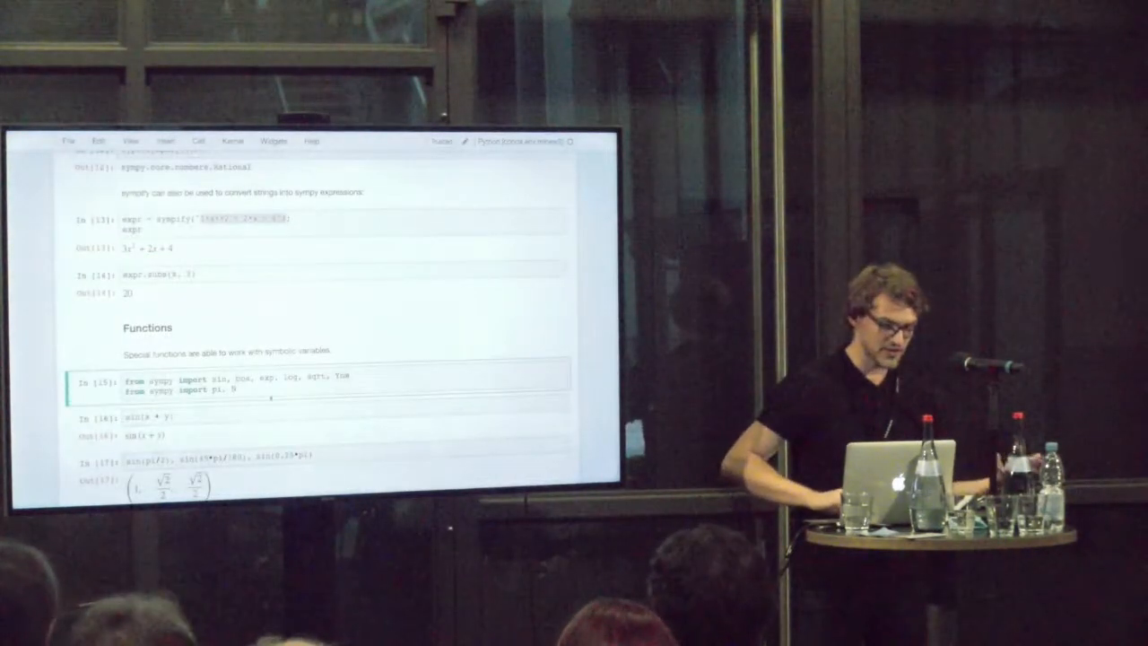
{"action": "scroll", "scroll_direction": "down", "scroll_amount": 3}
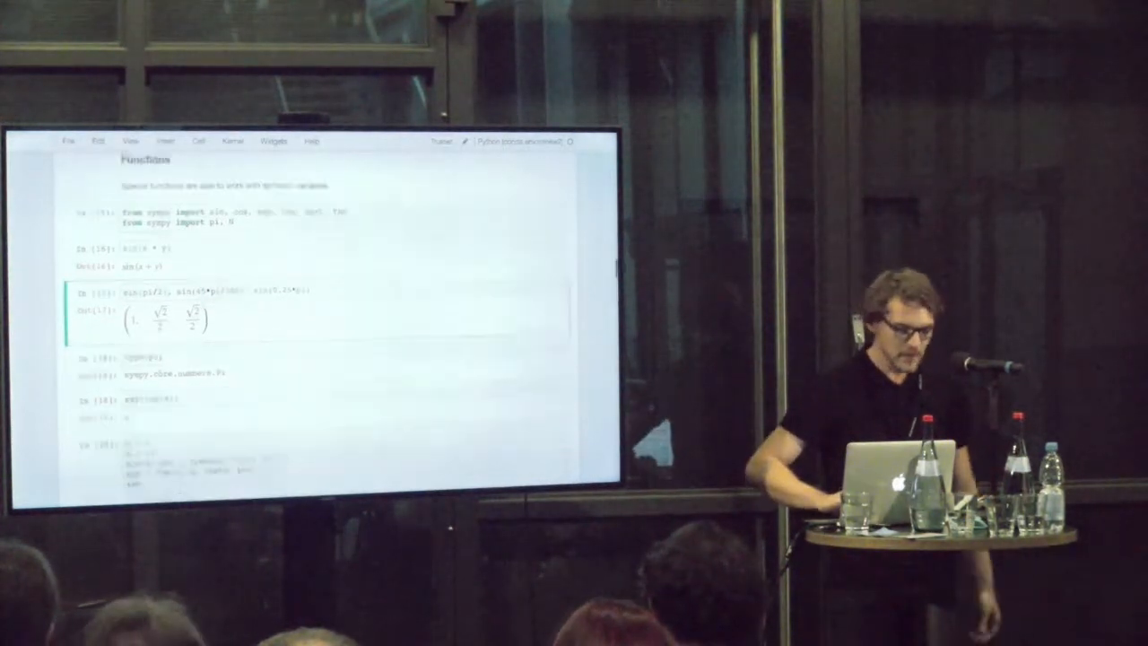
{"action": "scroll", "scroll_direction": "down", "scroll_amount": 3}
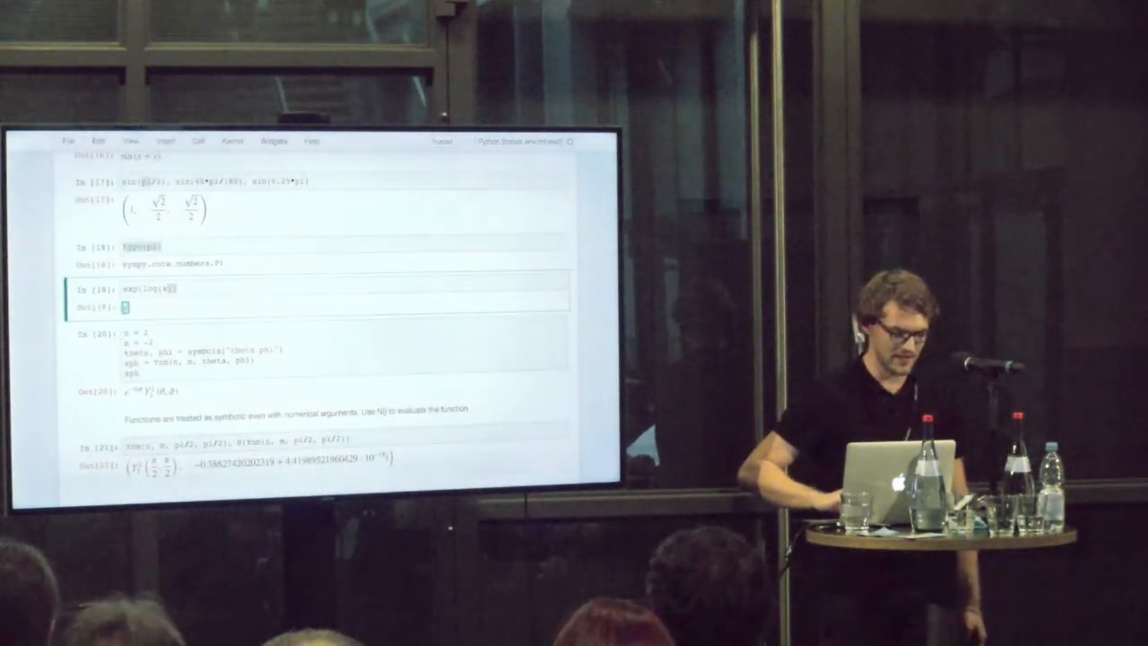
- Run diff cells giving 2a(ax + by) and the second derivative of sin(x + a)·e^(bx)
{"action": "scroll", "scroll_direction": "down", "scroll_amount": 3}
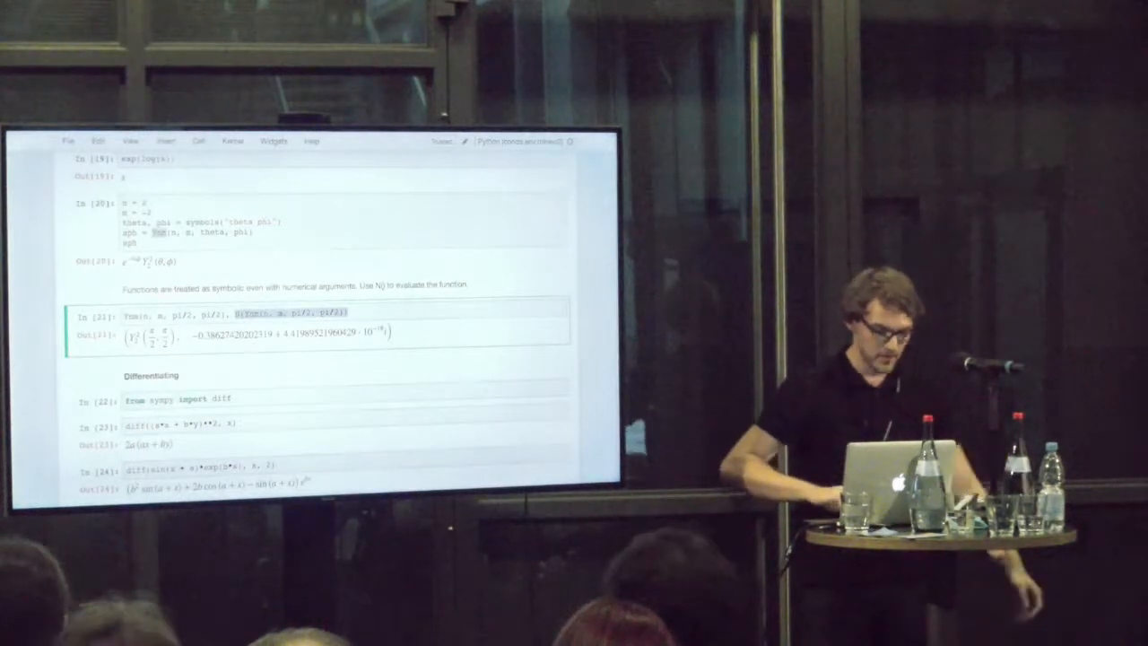
- Run solveset on the half-life equation, check type(sln), and evaluate sln.lamda(0)
{"action": "scroll", "scroll_direction": "down", "scroll_amount": 3}
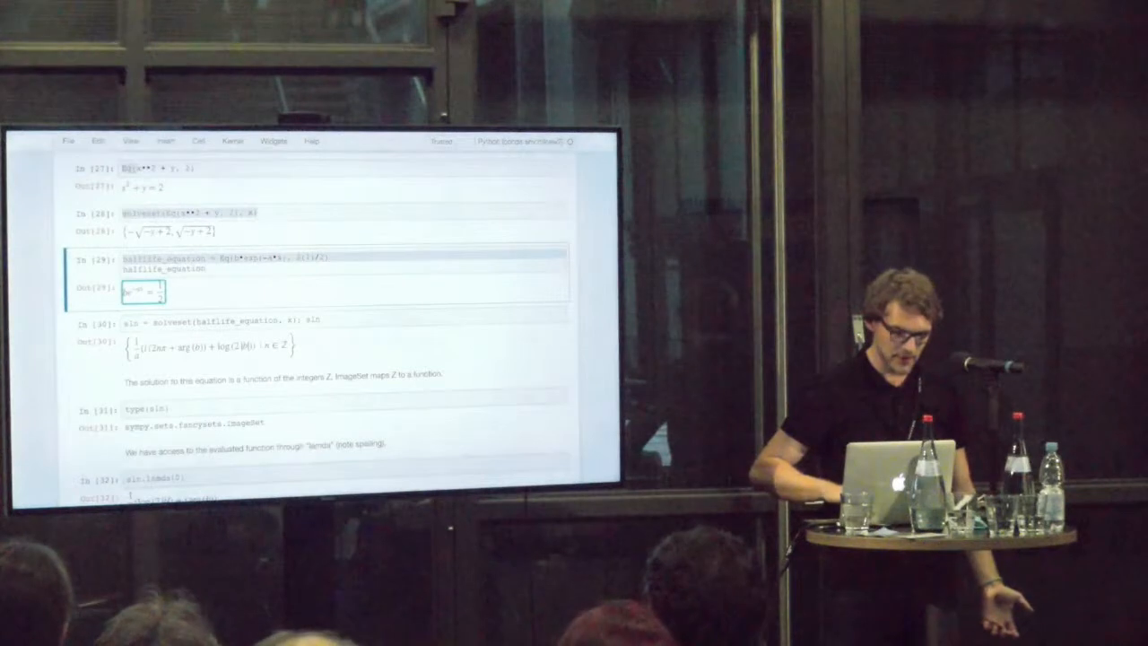
{"action": "scroll", "scroll_direction": "down", "scroll_amount": 3}
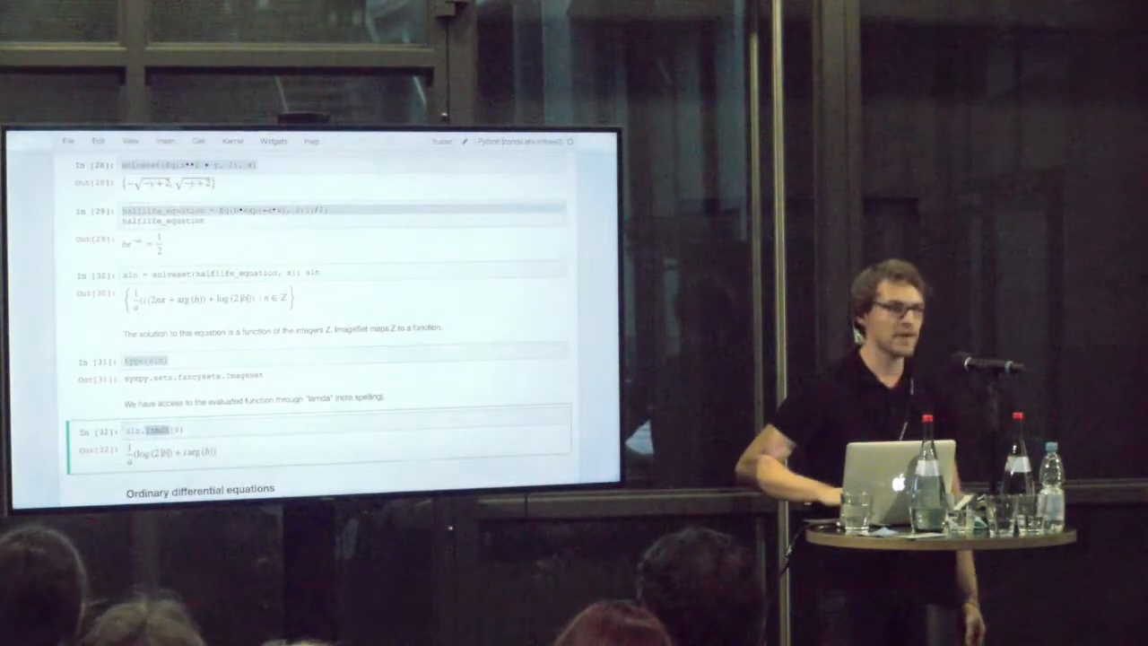
{"action": "scroll", "scroll_direction": "down", "scroll_amount": 3}
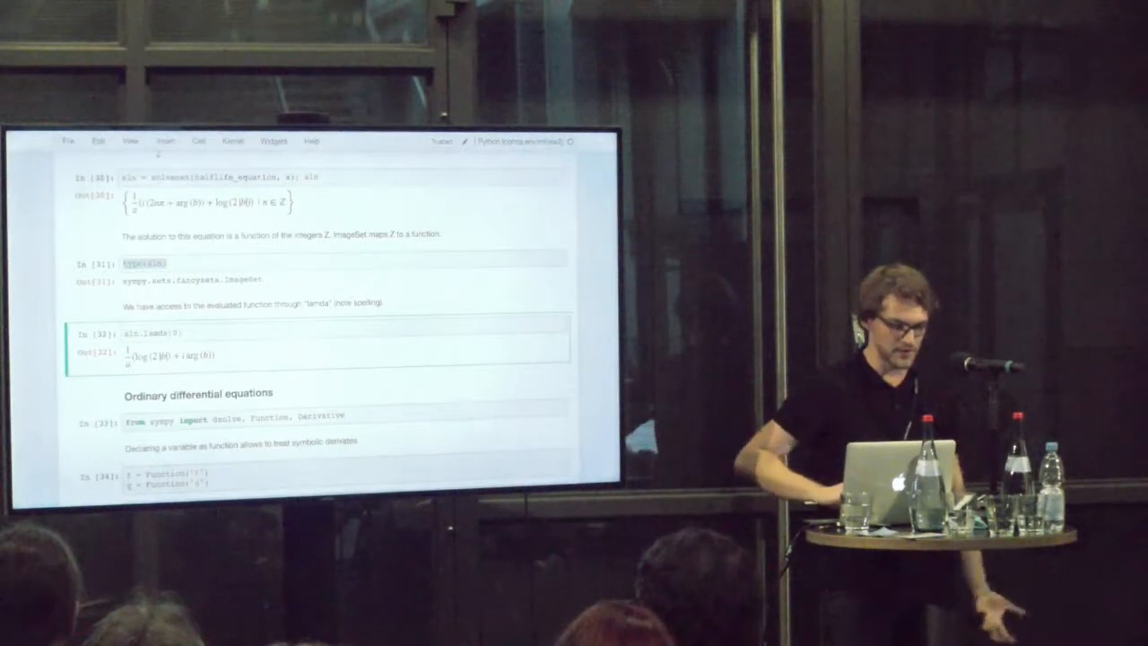
- Run dsolve on diffeq and on diffeq_driven, the damped oscillator with and without driving g(x)
{"action": "scroll", "scroll_direction": "down", "scroll_amount": 3}
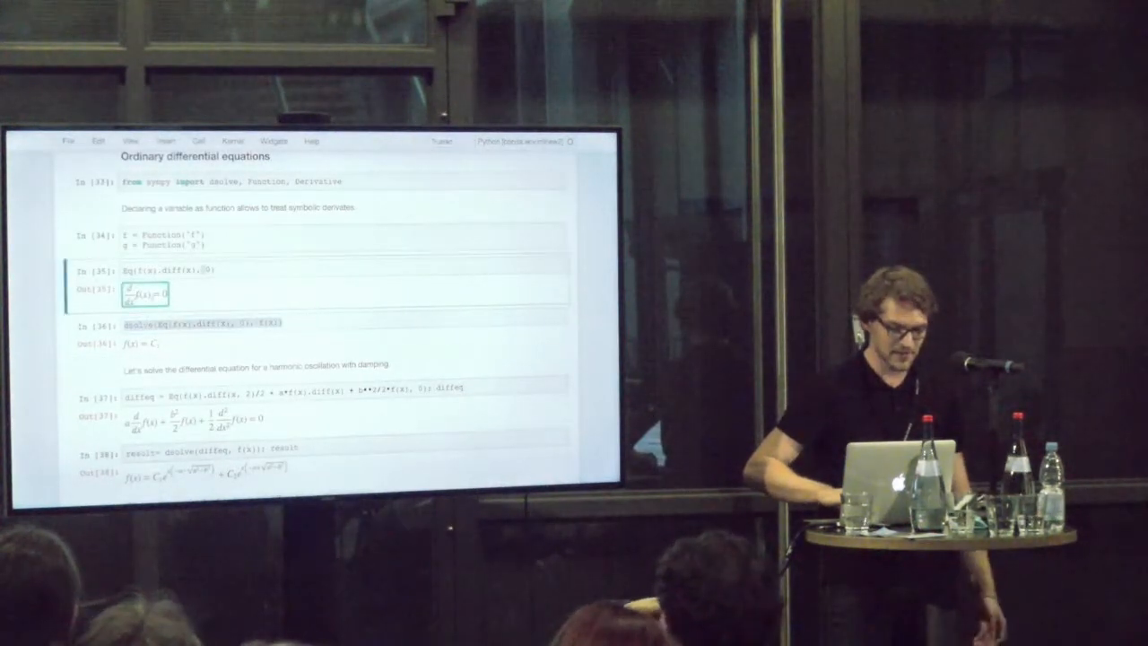
{"action": "scroll", "scroll_direction": "down", "scroll_amount": 3}
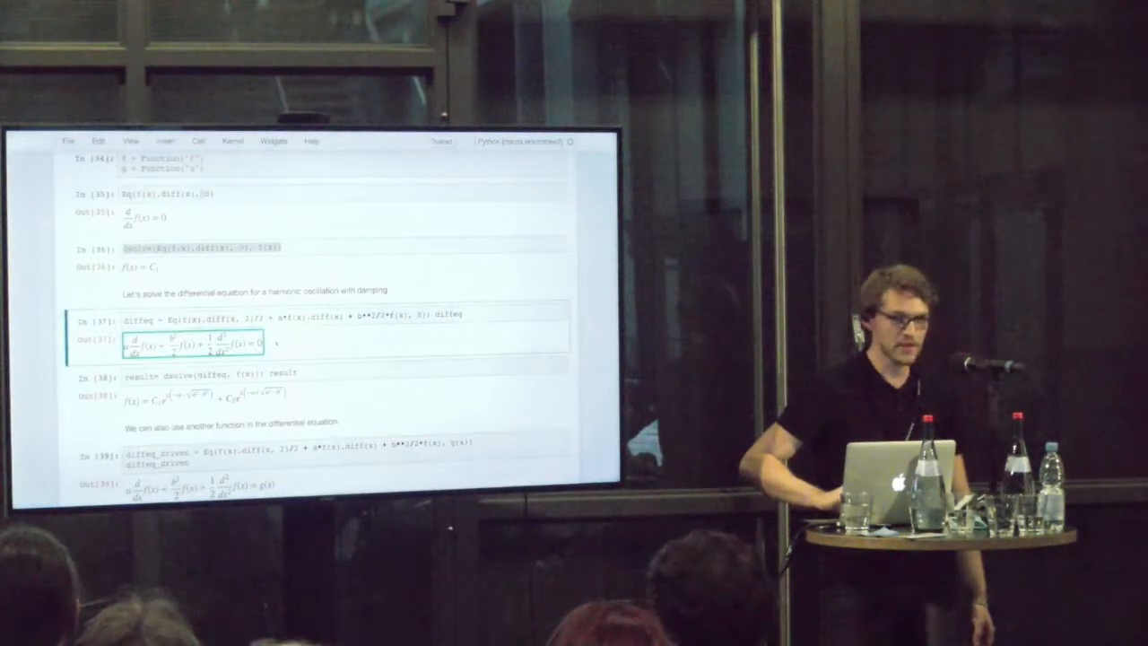
{"action": "scroll", "scroll_direction": "down", "scroll_amount": 3}
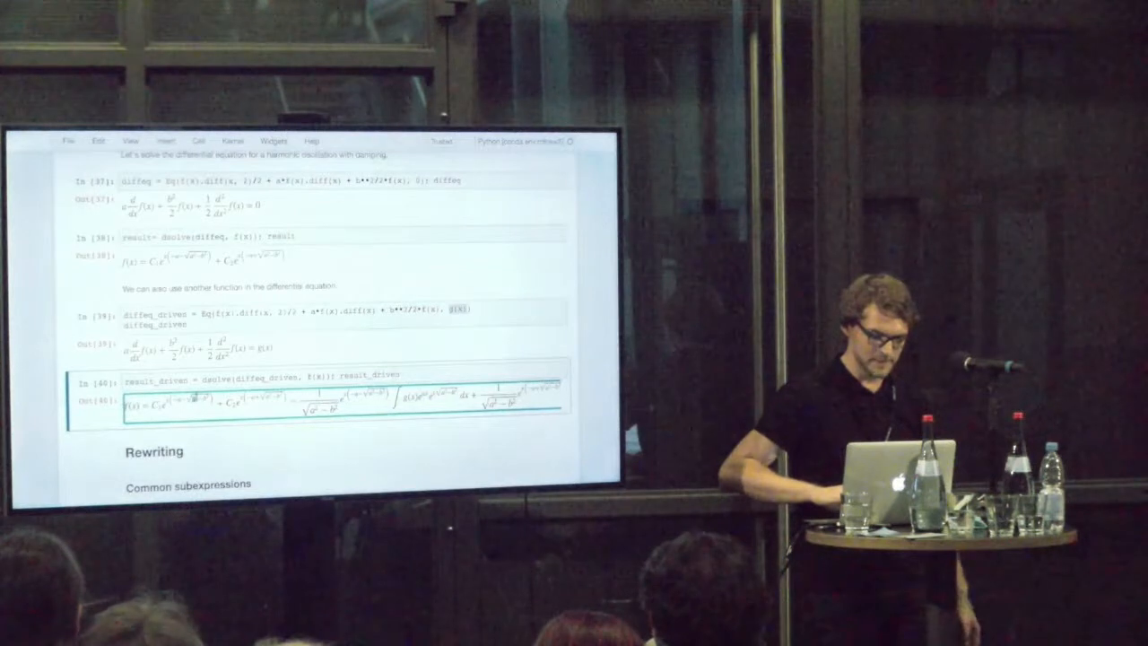
- Apply cse to result and result_driven to extract common subexpressions
{"action": "scroll", "scroll_direction": "down", "scroll_amount": 3}
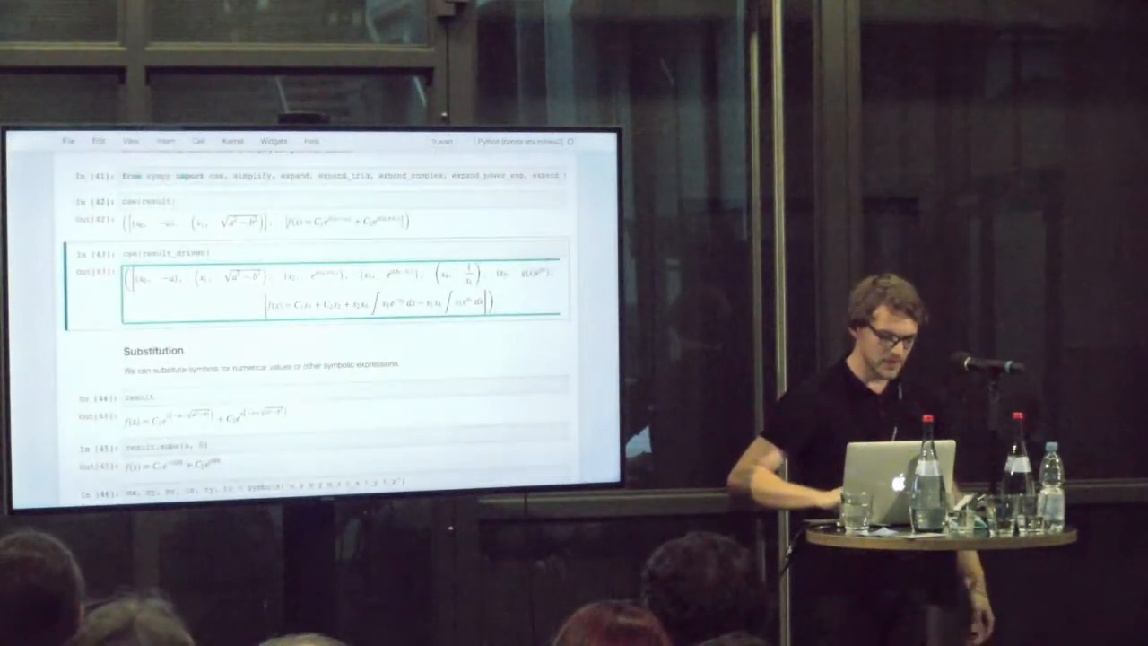
- Run result.subs(a, 0) and terms.subs(x*my, tz*y*mx), obtaining 2t_z
{"action": "scroll", "scroll_direction": "down", "scroll_amount": 3}
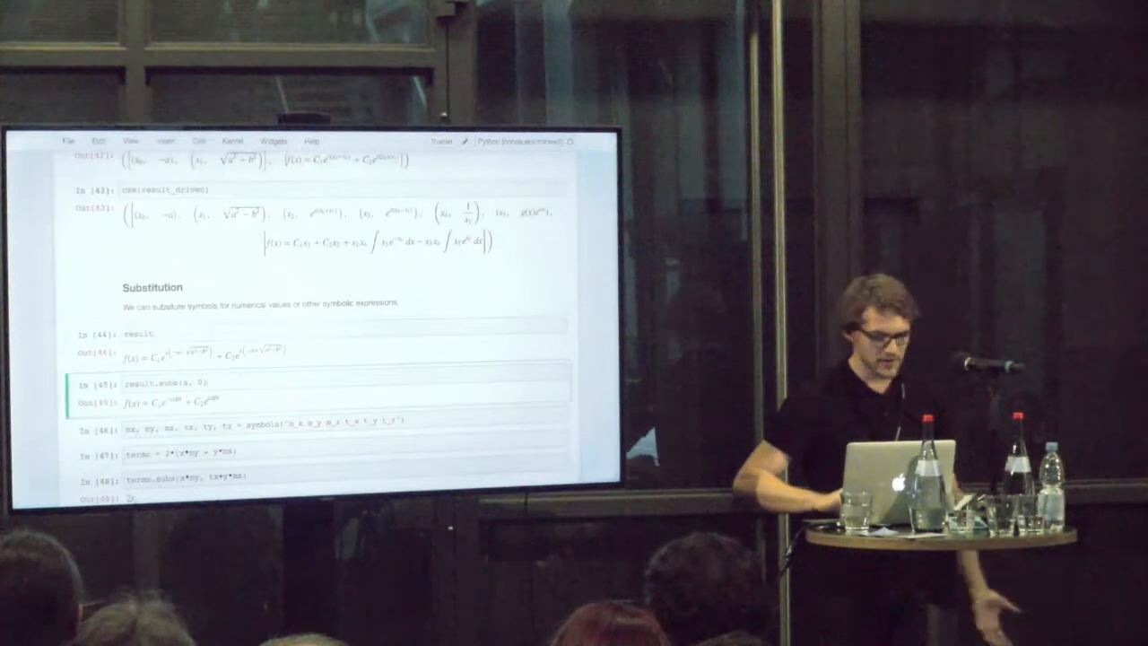
{"action": "scroll", "scroll_direction": "down", "scroll_amount": 3}
{"action": "type", "text": "terms"}
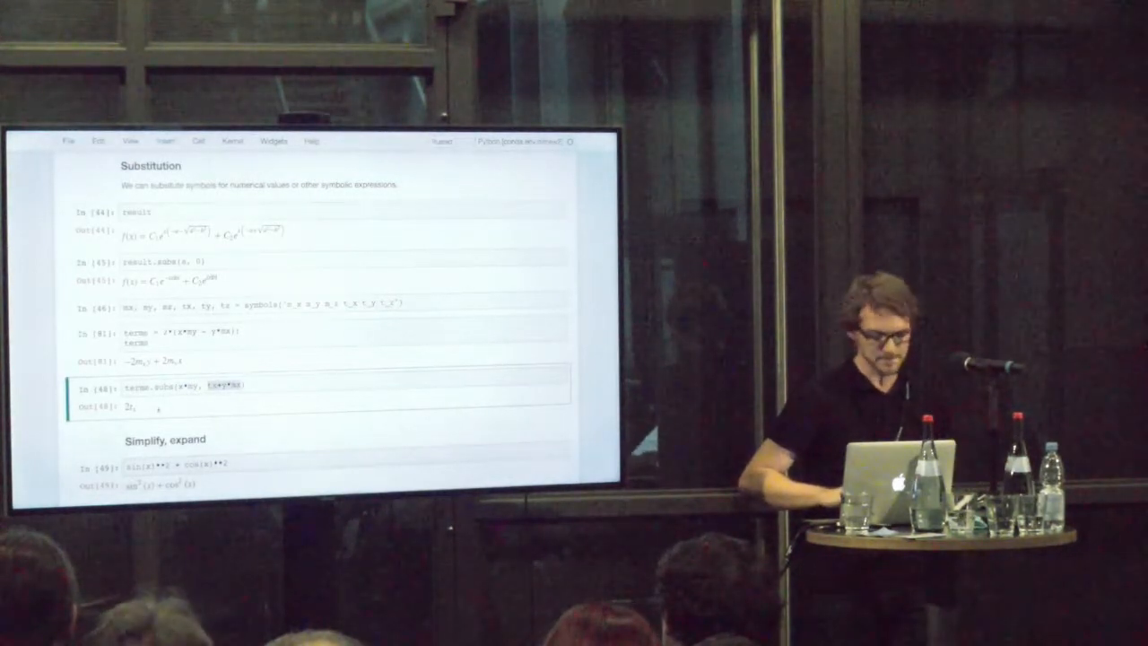
- Scroll past the simplify and expand_trig results to the Vectors and matrices section
{"action": "scroll", "scroll_direction": "down", "scroll_amount": 3}
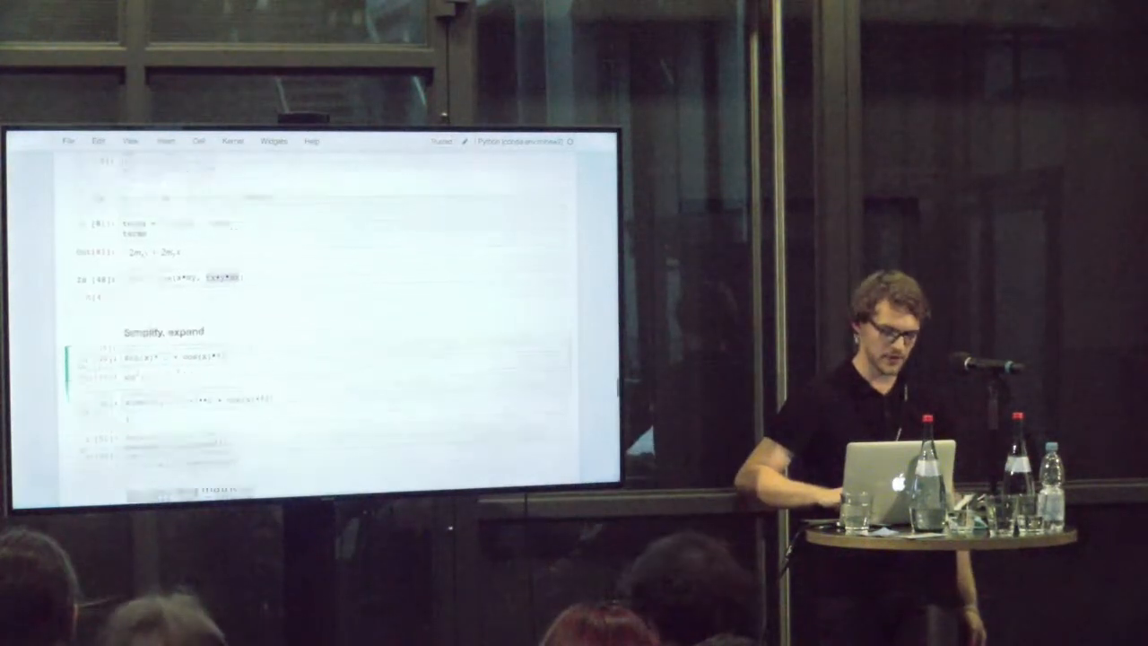
{"action": "scroll", "scroll_direction": "down", "scroll_amount": 3}
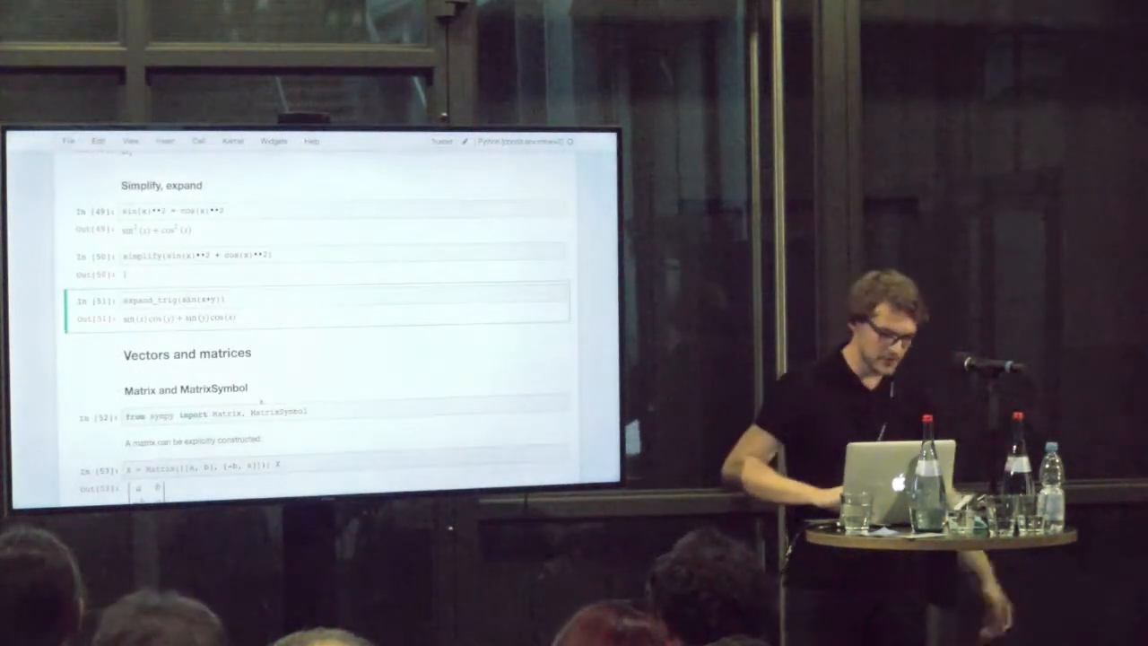
- Scroll past the matrix cells to rot_axis3 and the coordinate-system vector heading
{"action": "scroll", "scroll_direction": "down", "scroll_amount": 3}
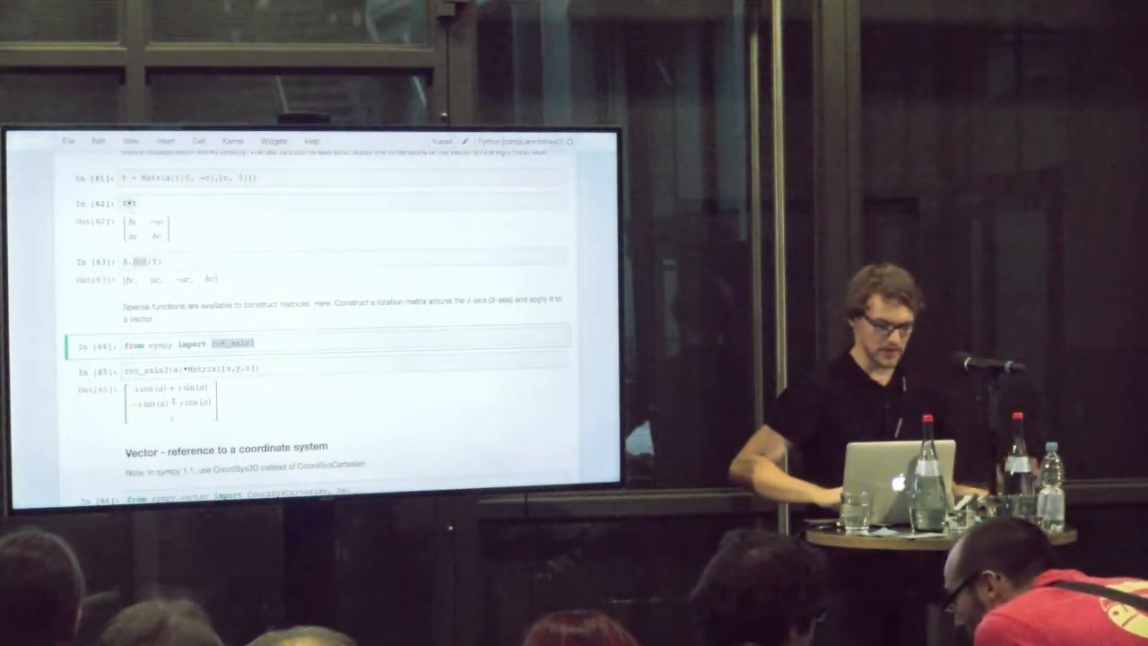
{"action": "scroll", "scroll_direction": "down", "scroll_amount": 3}
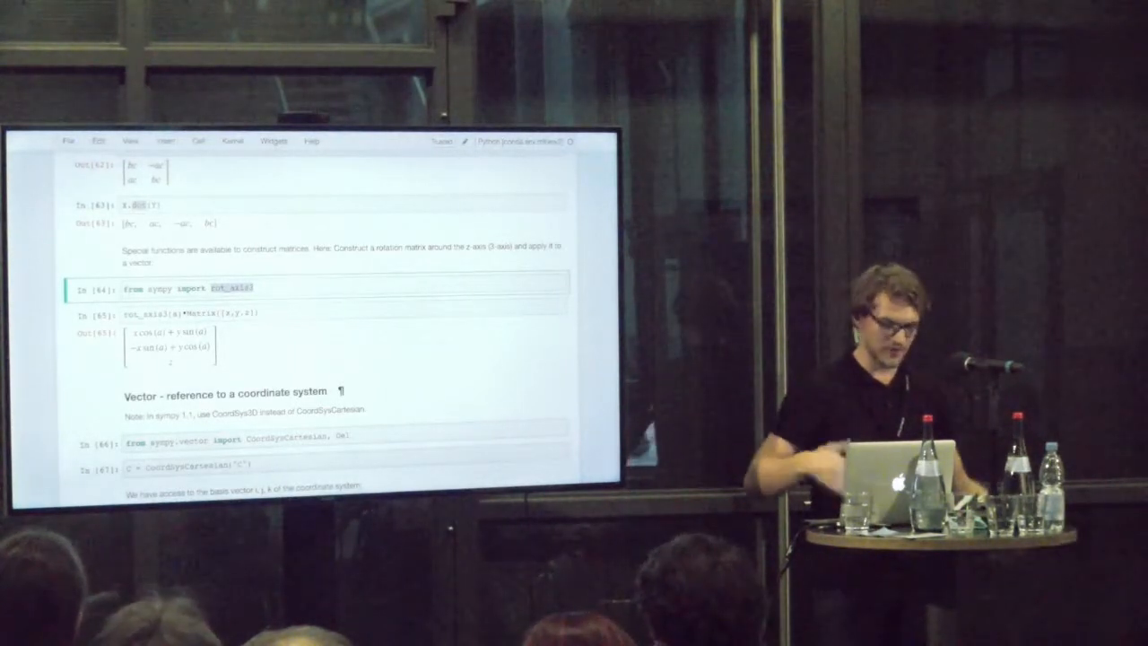
- Scroll through basis vectors, dot and cross products, and the Del gradient cells
{"action": "scroll", "scroll_direction": "down", "scroll_amount": 3}
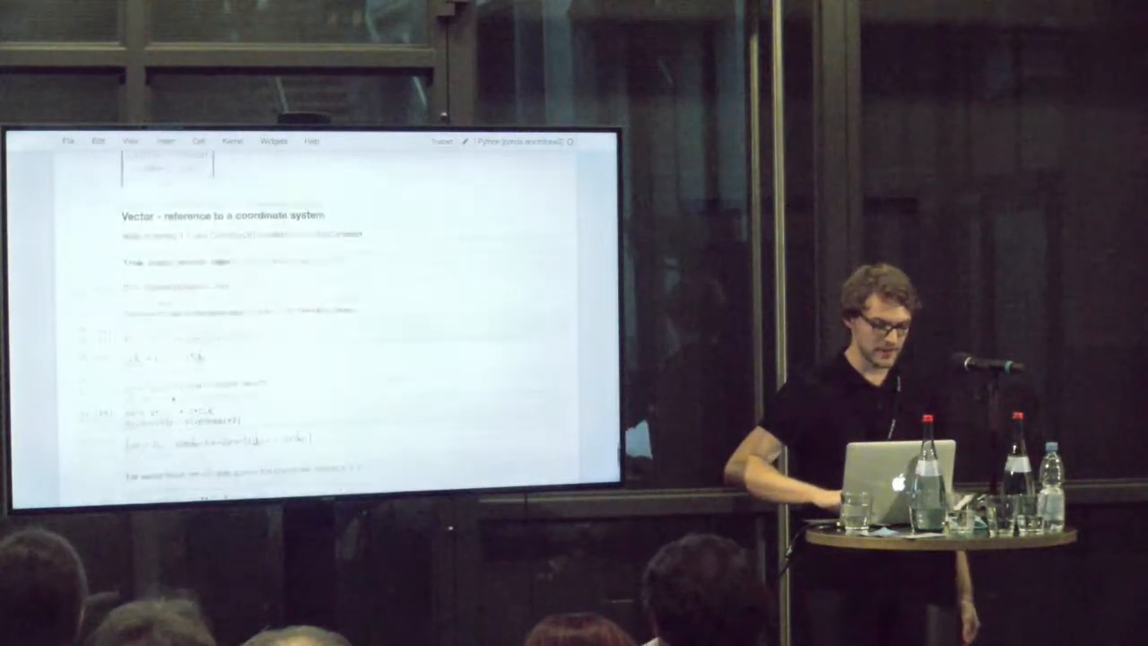
{"action": "scroll", "scroll_direction": "down", "scroll_amount": 3}
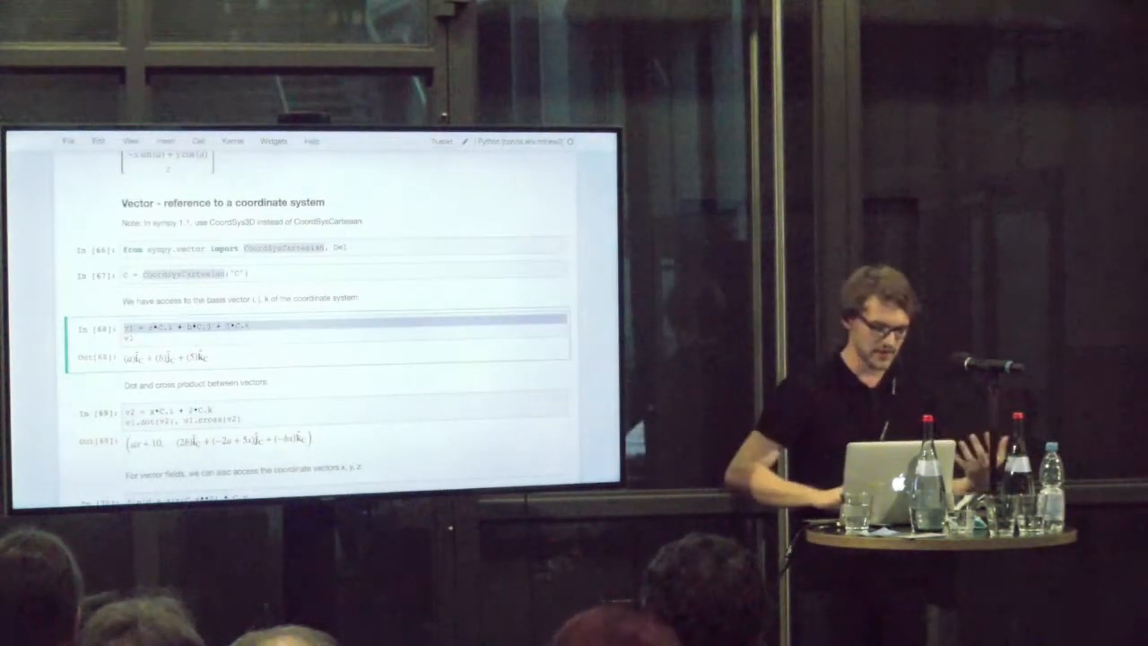
{"action": "scroll", "scroll_direction": "down", "scroll_amount": 3}
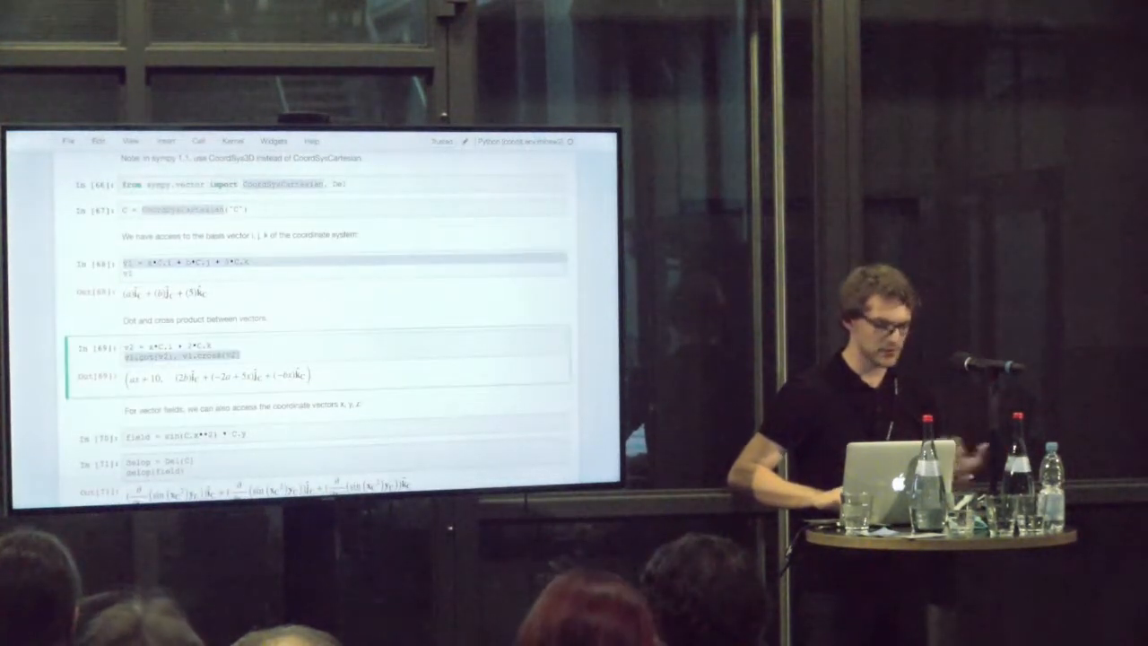
{"action": "scroll", "scroll_direction": "down", "scroll_amount": 3}
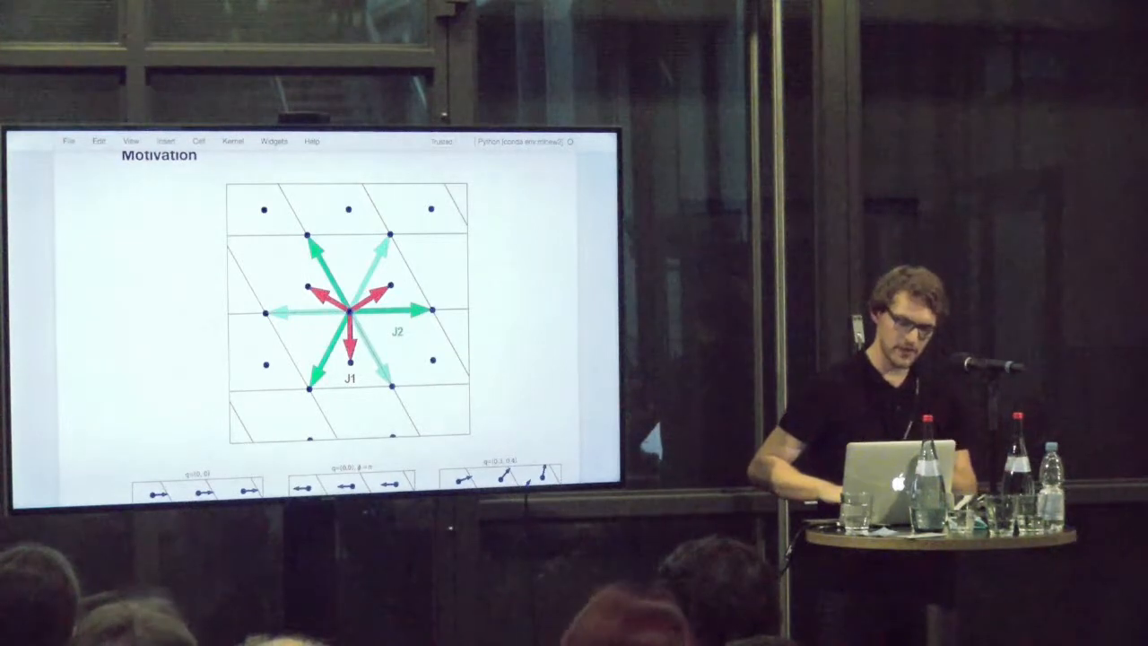
- Scroll past the diagram to the Heisenberg energy equation, Caveats and Setup
{"action": "scroll", "scroll_direction": "down", "scroll_amount": 3}
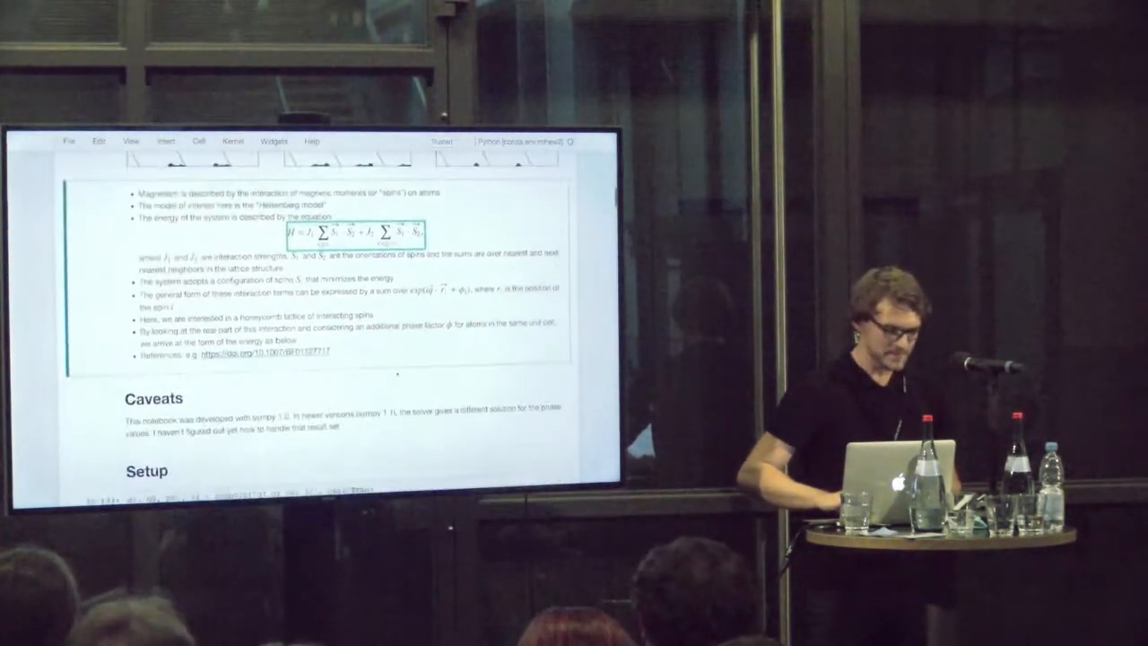
- Scroll through Setup to the energy term and its phi derivative cells
{"action": "scroll", "scroll_direction": "down", "scroll_amount": 3}
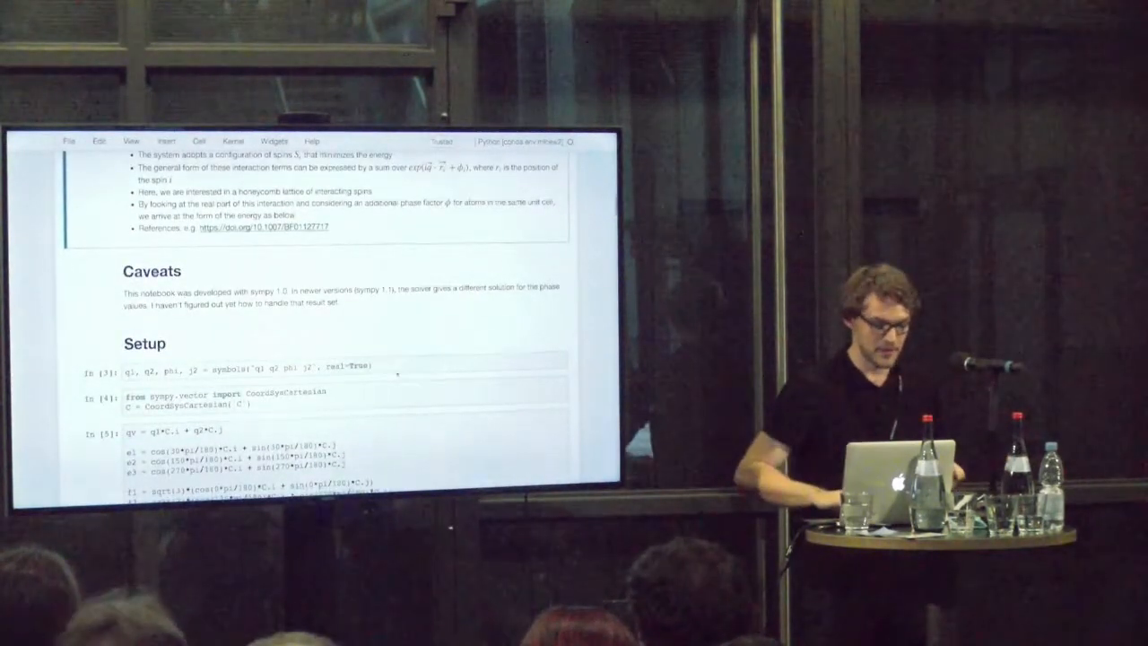
{"action": "scroll", "scroll_direction": "down", "scroll_amount": 3}
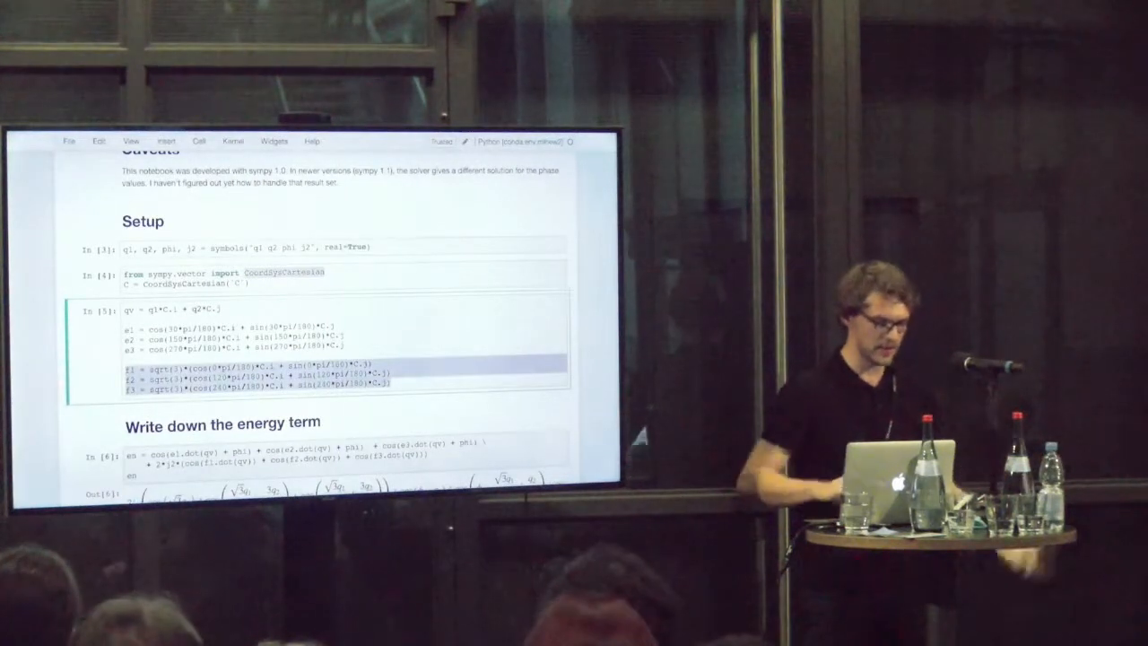
{"action": "scroll", "scroll_direction": "down", "scroll_amount": 3}
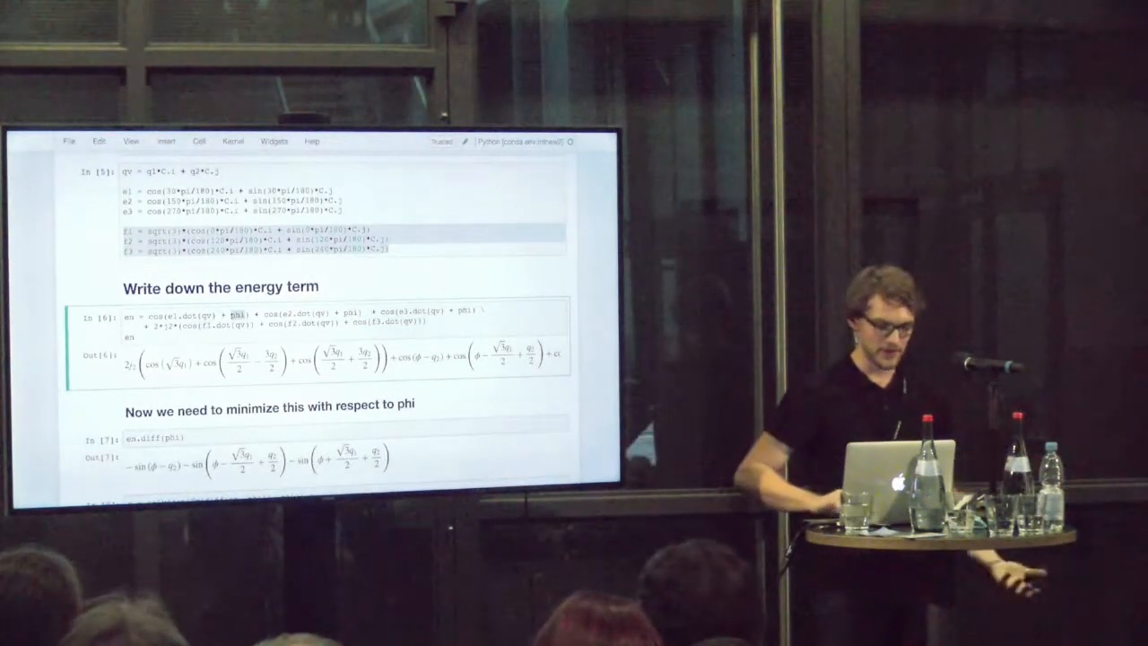
- Scroll past type(s.args[0]) to the lamda(0) and real_parts cells 12–15
{"action": "scroll", "scroll_direction": "down", "scroll_amount": 3}
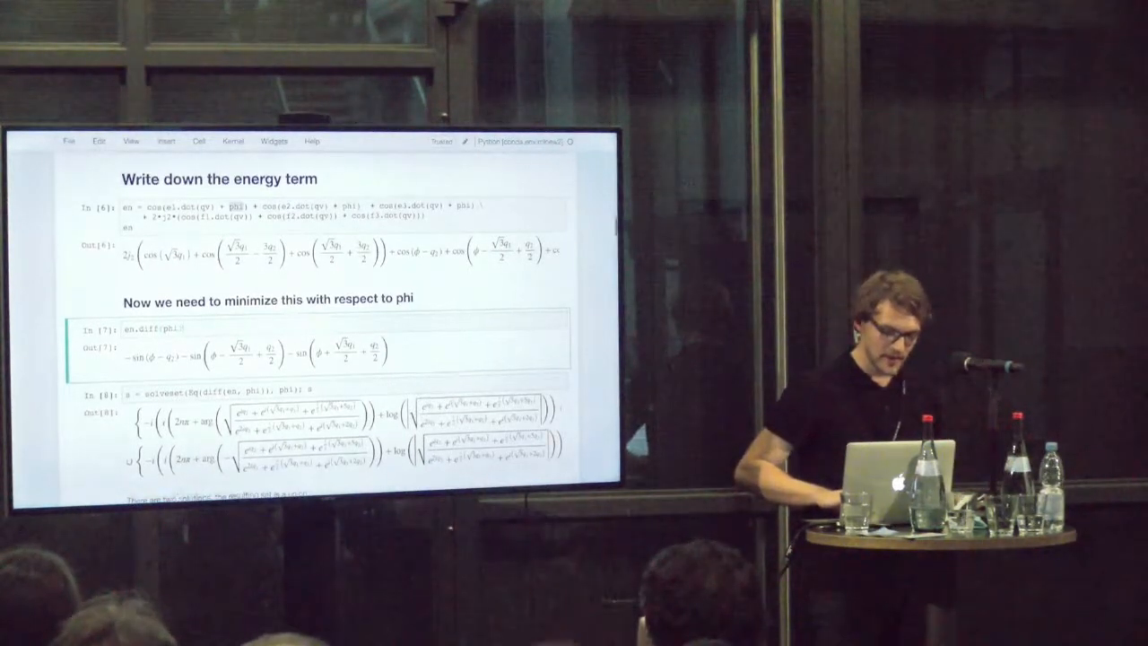
{"action": "scroll", "scroll_direction": "down", "scroll_amount": 3}
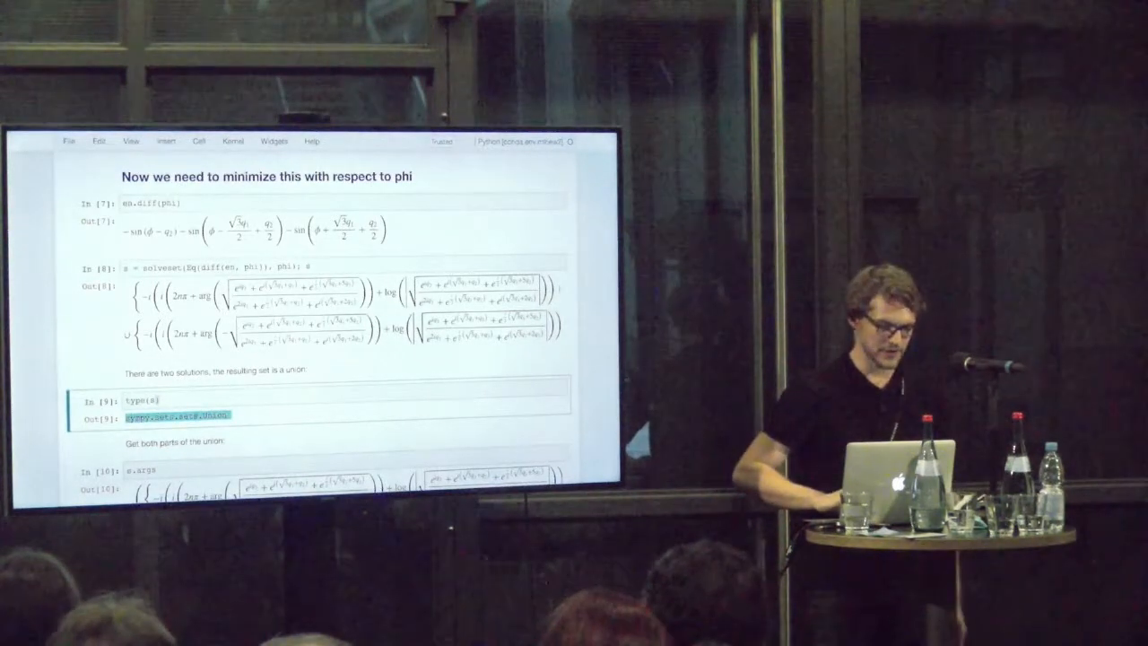
{"action": "scroll", "scroll_direction": "down", "scroll_amount": 3}
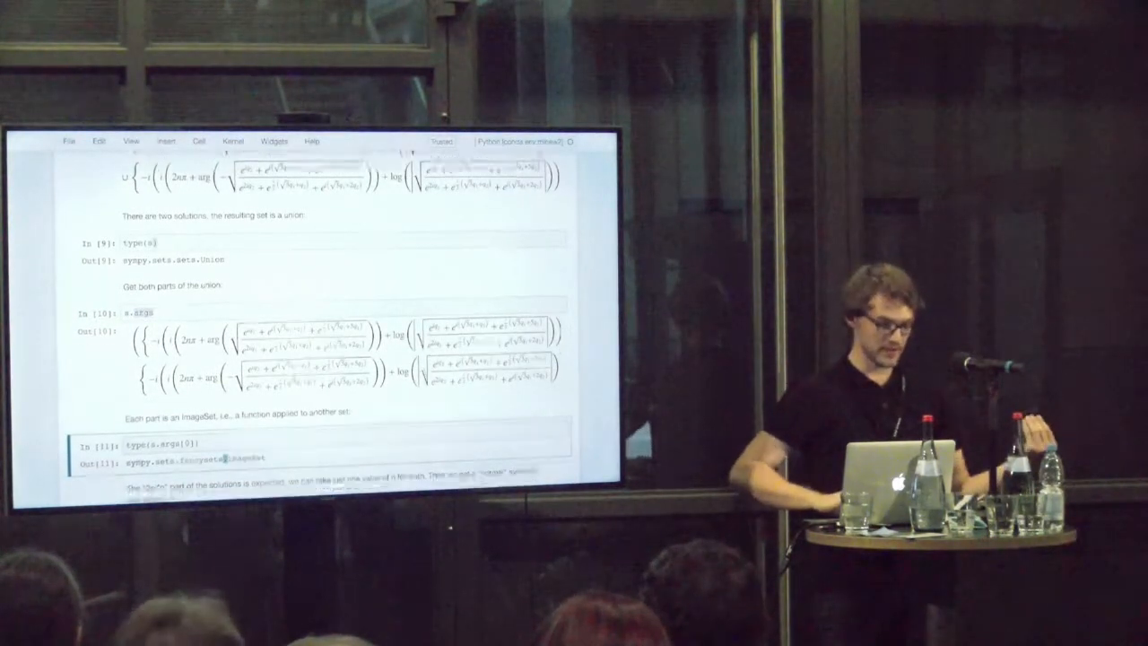
{"action": "scroll", "scroll_direction": "down", "scroll_amount": 3}
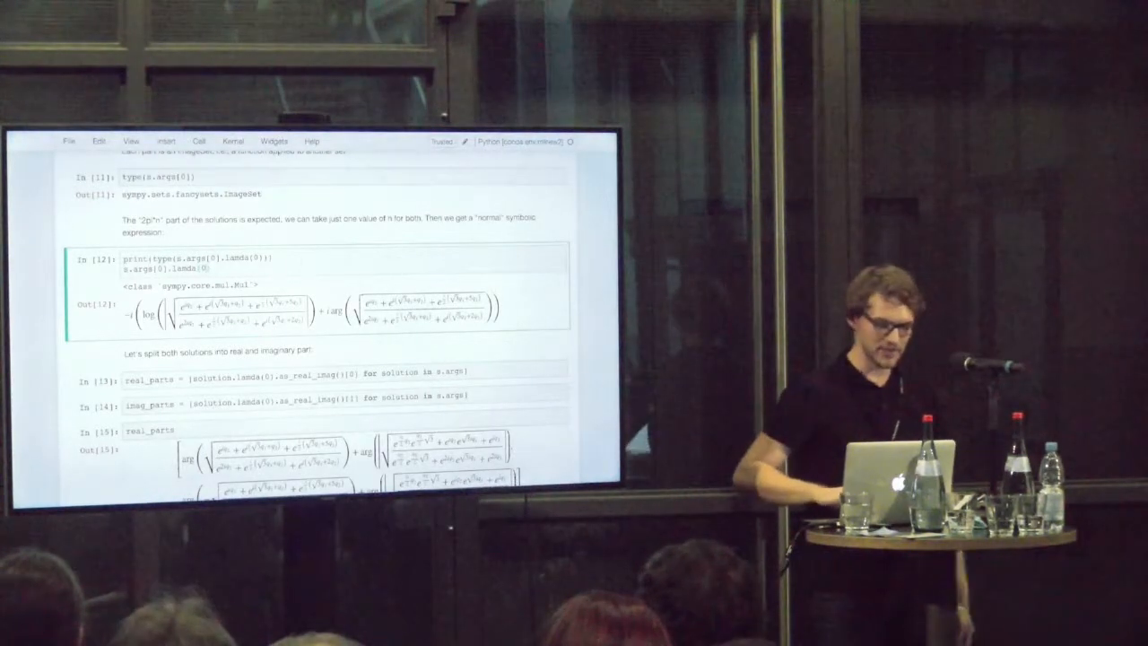
- Scroll past imag_parts to the 'Work with numerical solution from here on' heading
{"action": "scroll", "scroll_direction": "down", "scroll_amount": 3}
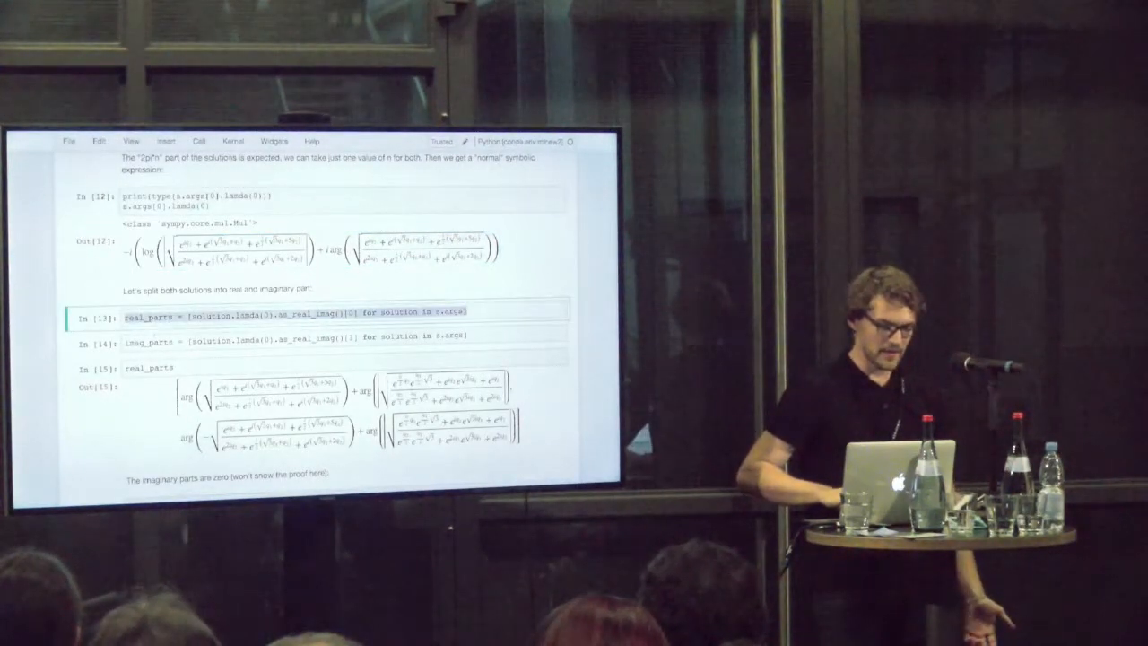
{"action": "scroll", "scroll_direction": "down", "scroll_amount": 3}
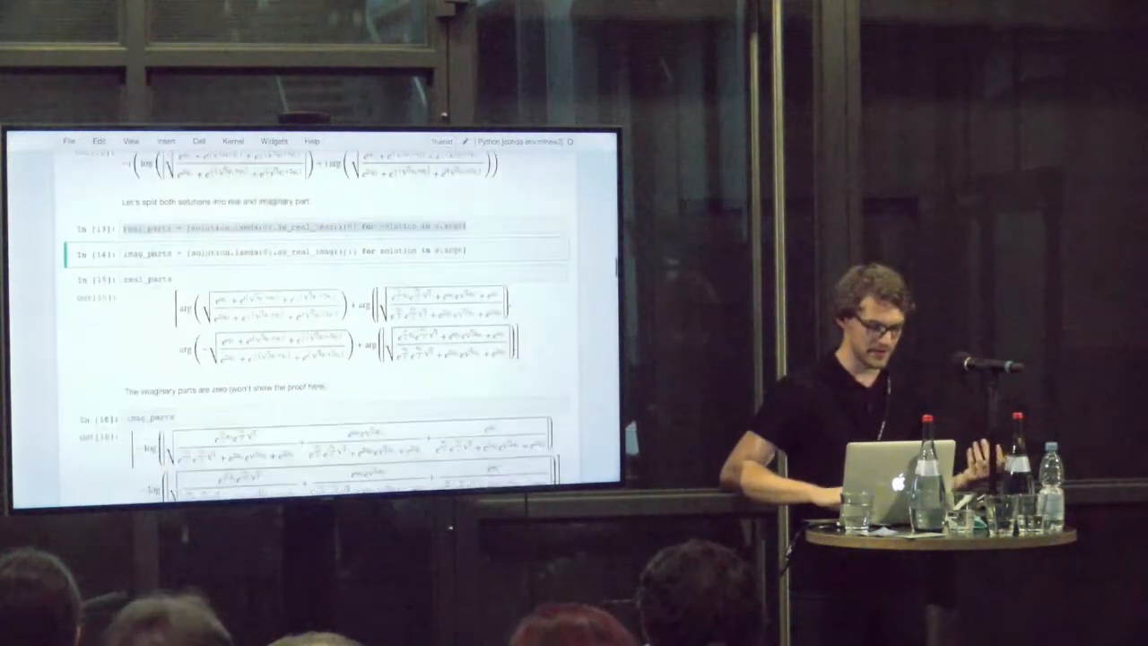
{"action": "scroll", "scroll_direction": "down", "scroll_amount": 3}
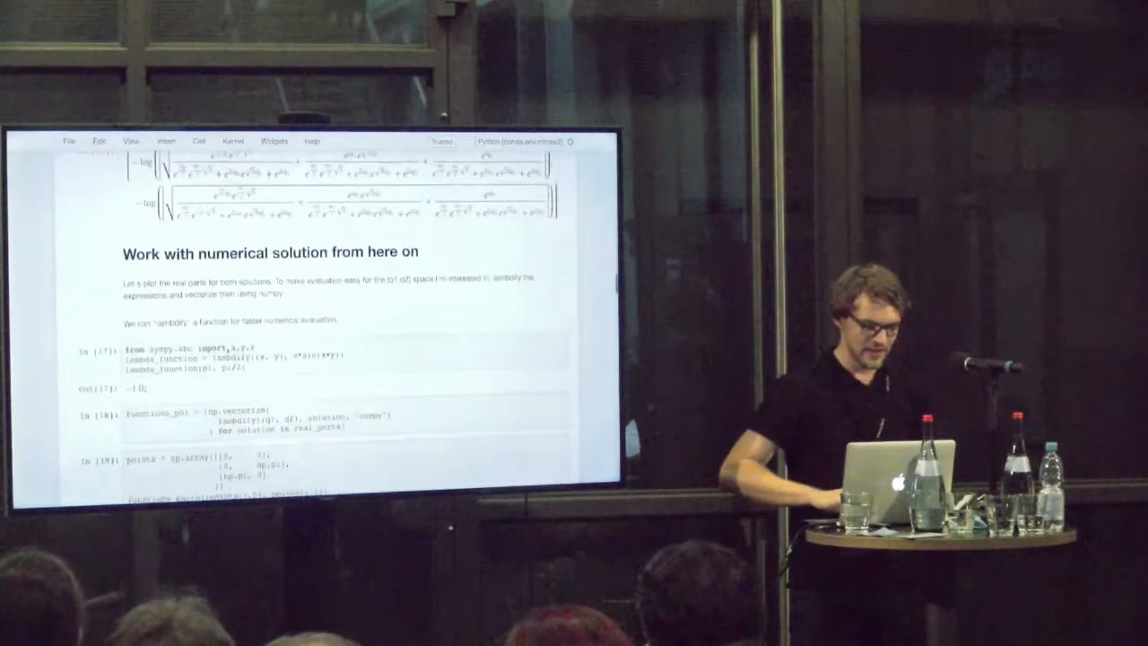
- Scroll to the np.vectorize, points array and meshgrid cells 18–21
{"action": "scroll", "scroll_direction": "down", "scroll_amount": 3}
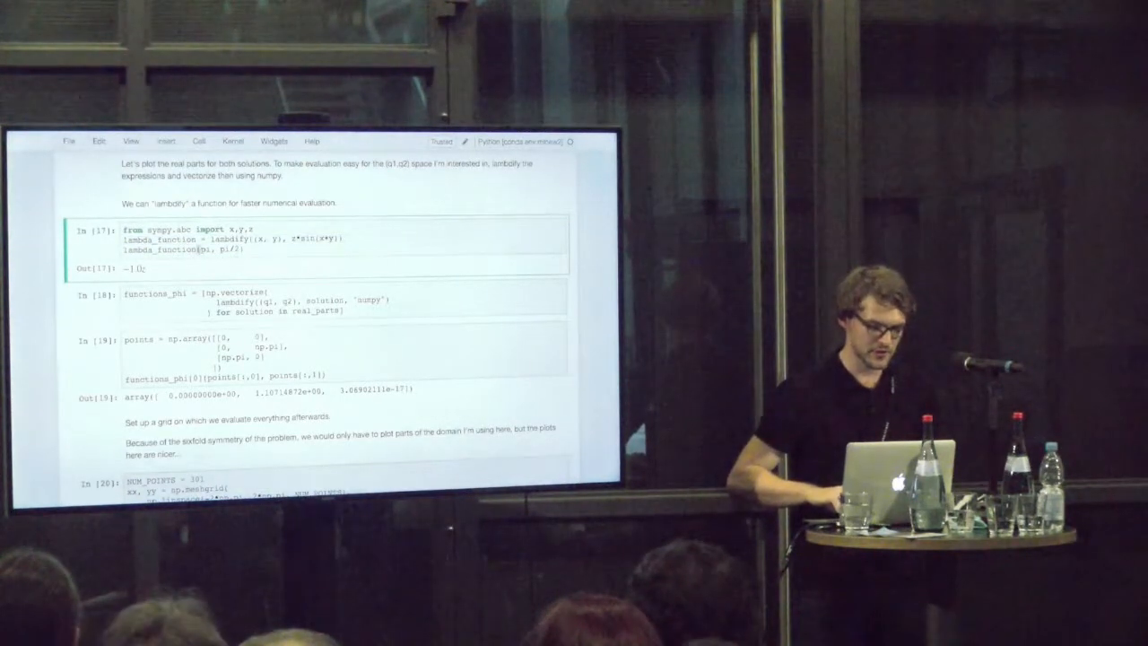
{"action": "scroll", "scroll_direction": "down", "scroll_amount": 3}
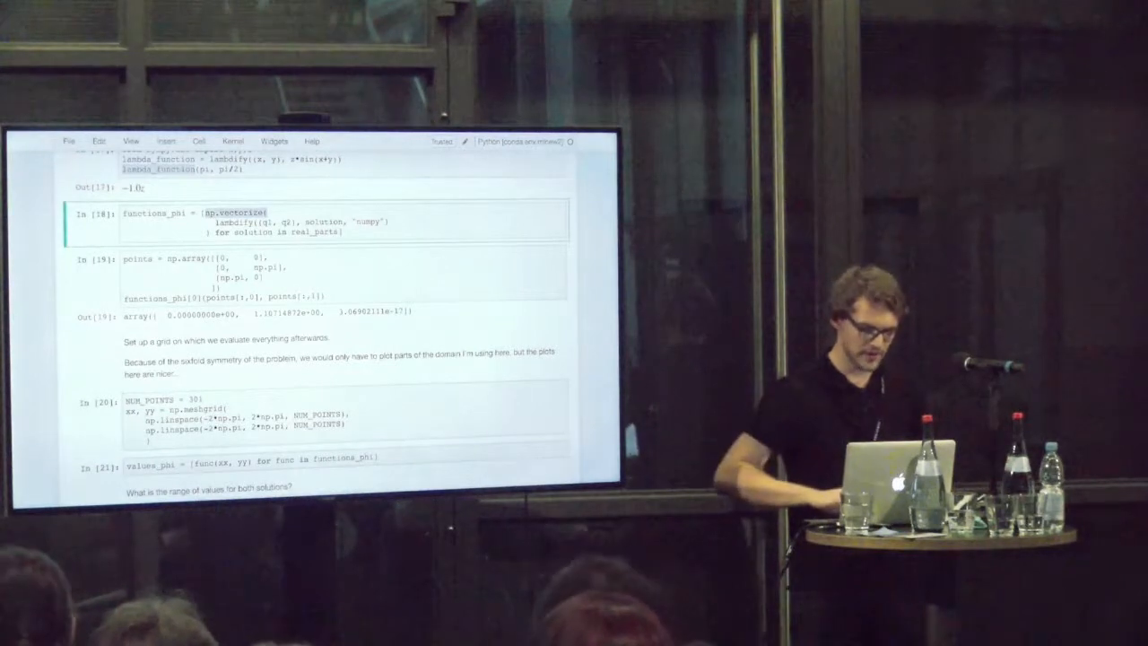
- Scroll through the second-derivative cells to the optimized phi contourf plot in cell 30
{"action": "scroll", "scroll_direction": "down", "scroll_amount": 3}
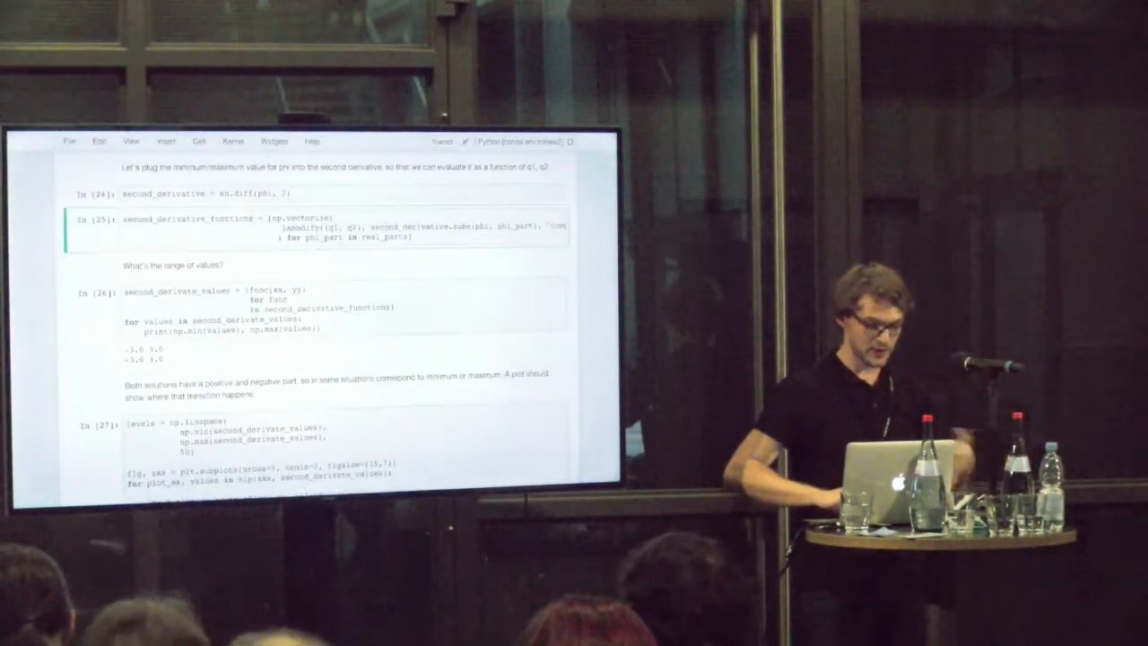
{"action": "scroll", "scroll_direction": "down", "scroll_amount": 3}
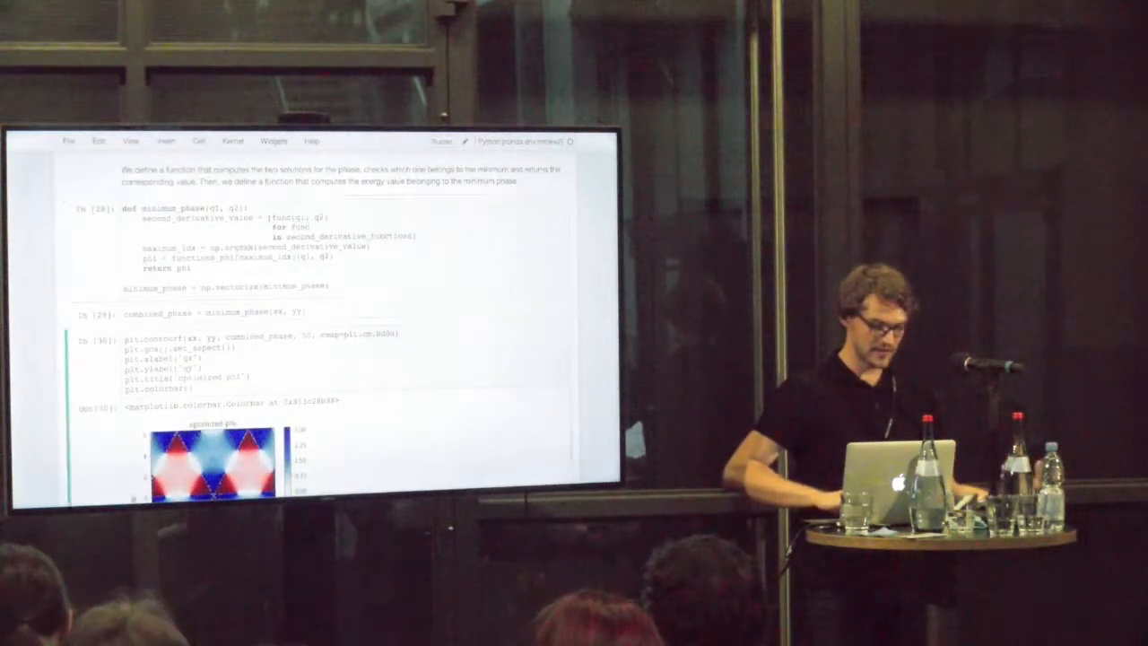
{"action": "scroll", "scroll_direction": "down", "scroll_amount": 3}
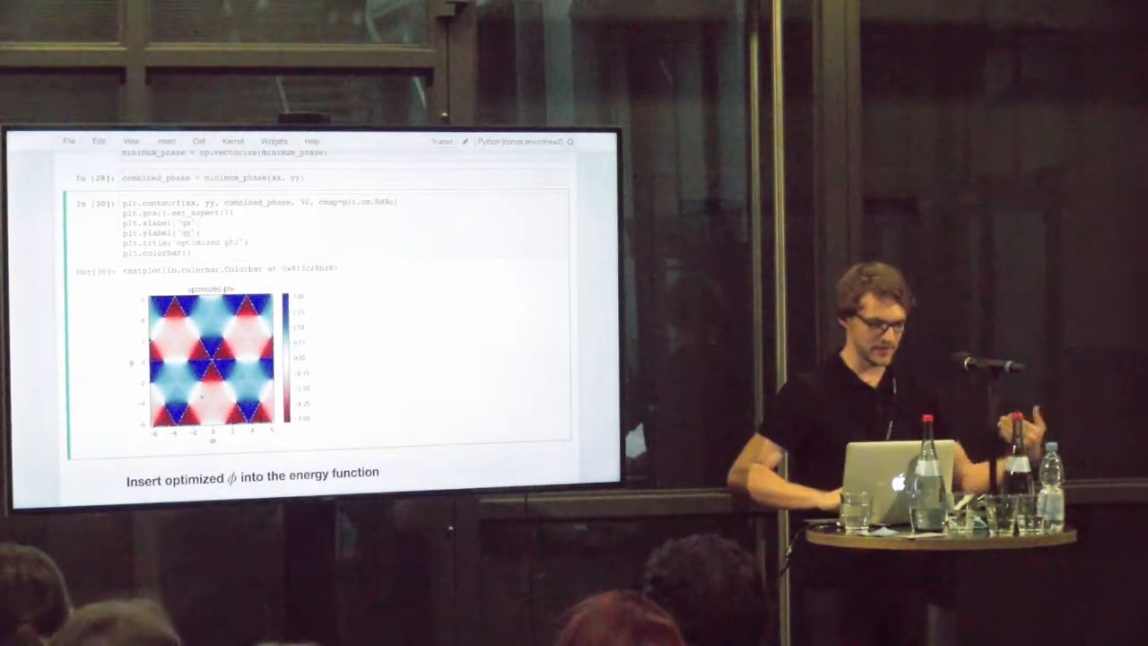
- Scroll past energy cells 31–32 to the 2D plot section with J2 loop output
{"action": "scroll", "scroll_direction": "down", "scroll_amount": 3}
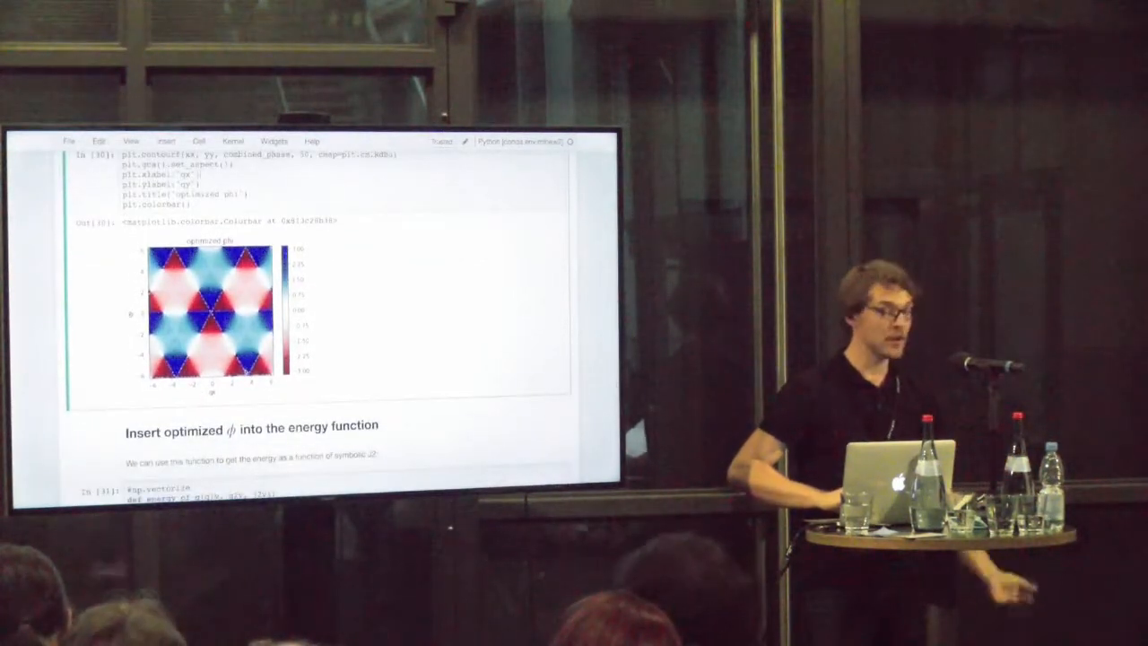
{"action": "scroll", "scroll_direction": "down", "scroll_amount": 3}
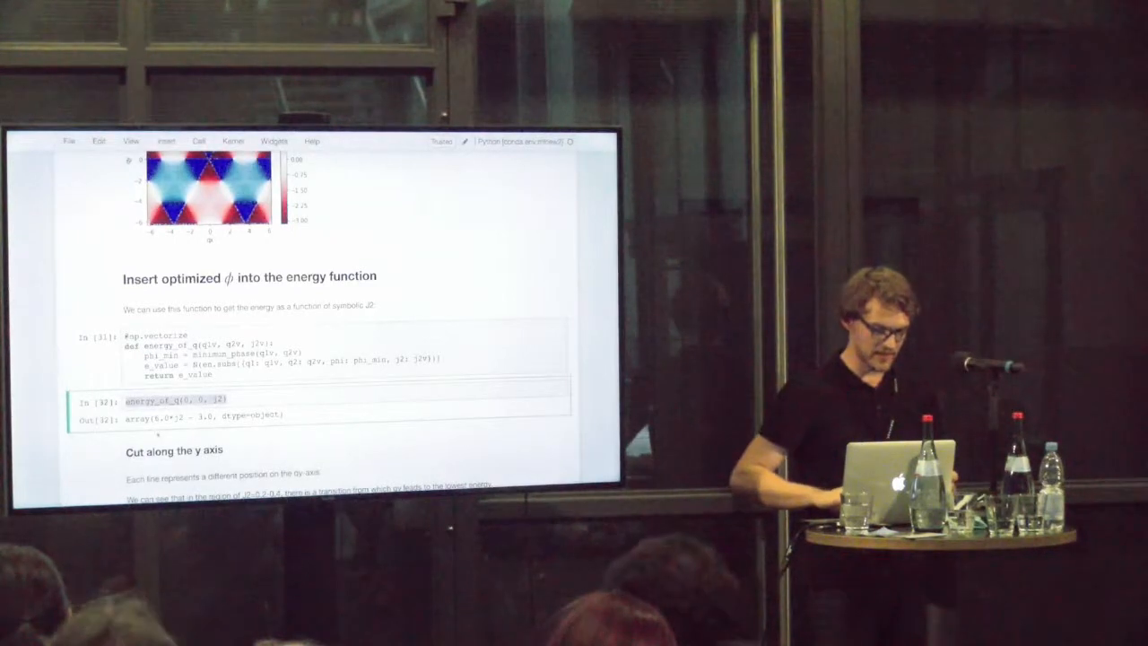
{"action": "scroll", "scroll_direction": "down", "scroll_amount": 3}
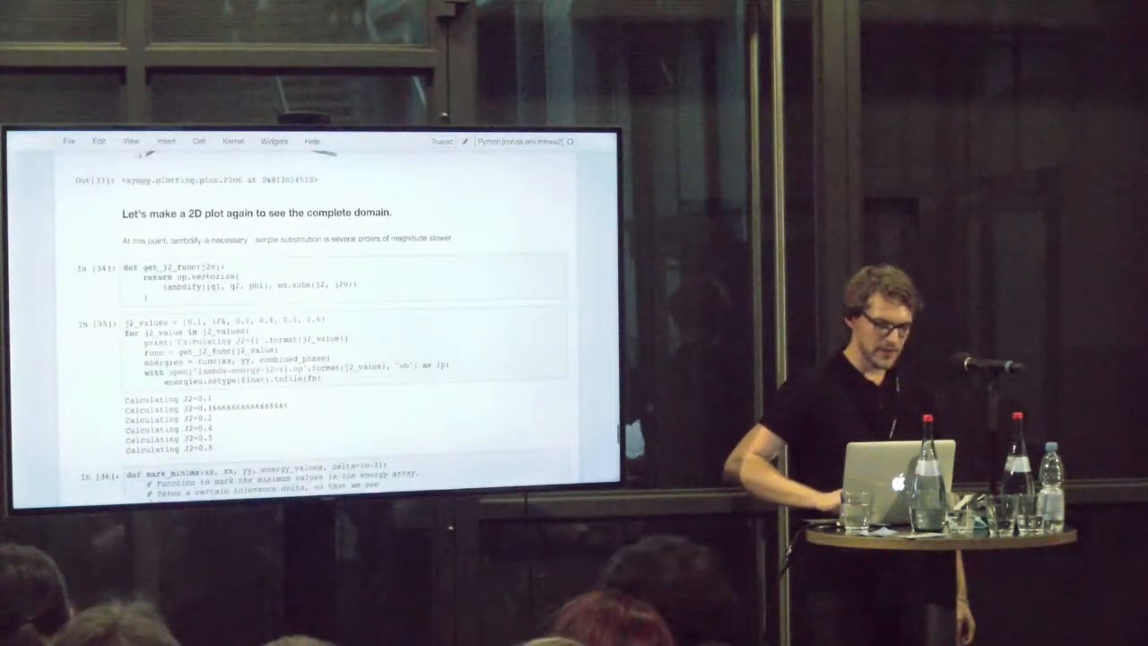
{"action": "scroll", "scroll_direction": "down", "scroll_amount": 3}
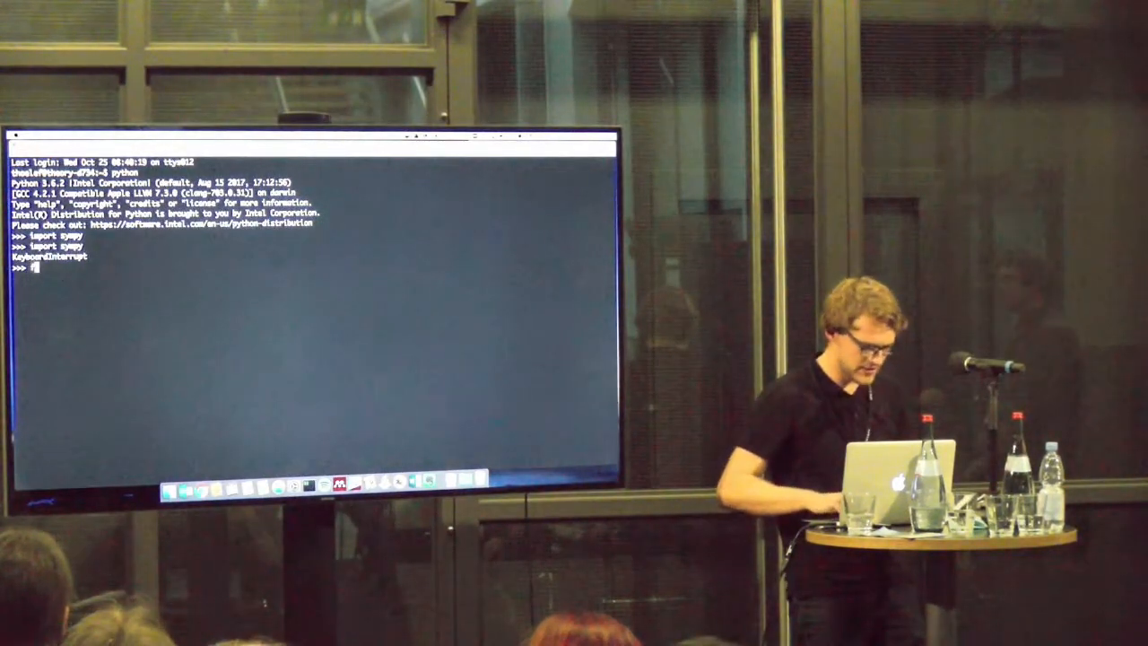
- Import sympy and its abc symbols, then evaluate abc.x + abc.y to get x + y
{"action": "type", "text": "from"}
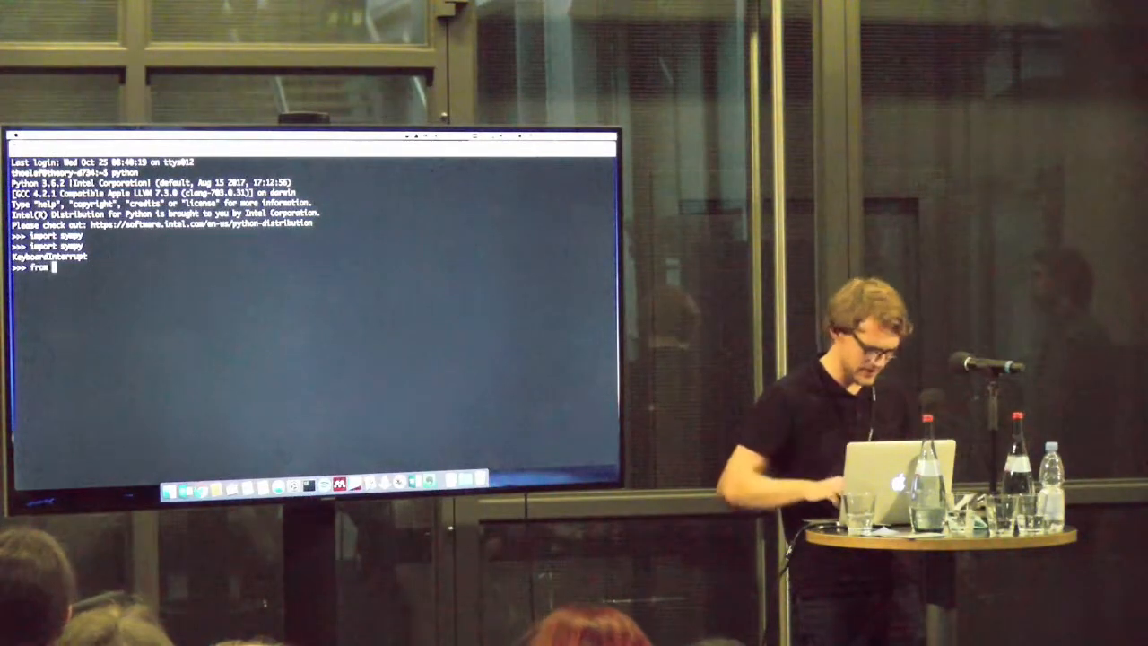
{"action": "type", "text": "sympy import *"}
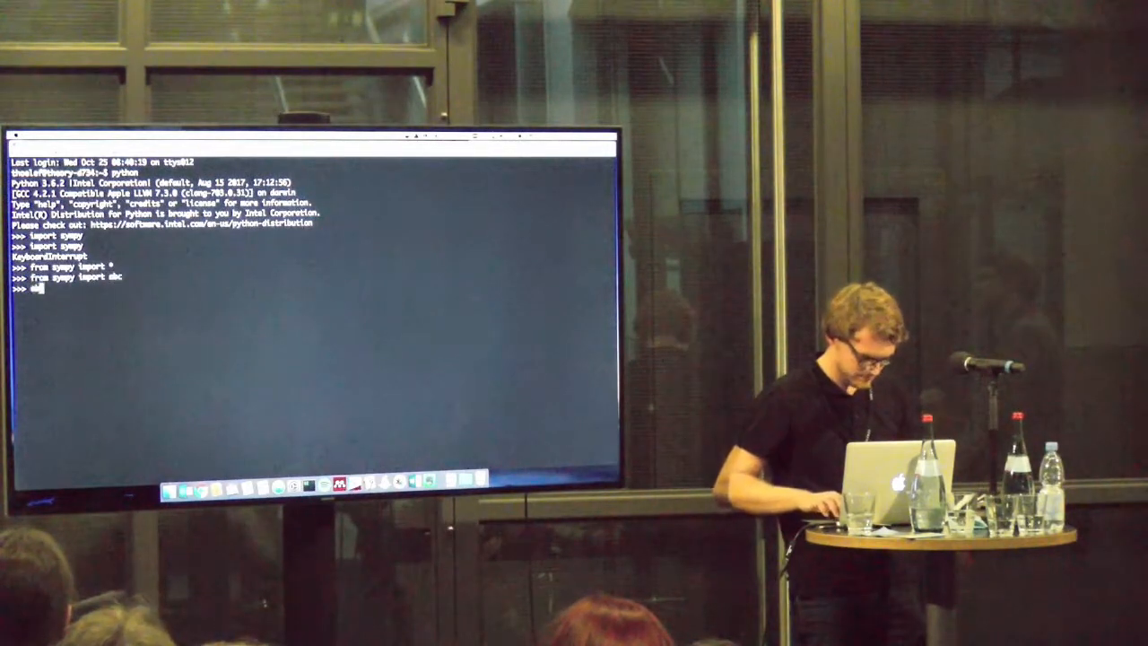
{"action": "type", "text": "abc.x + abc."}
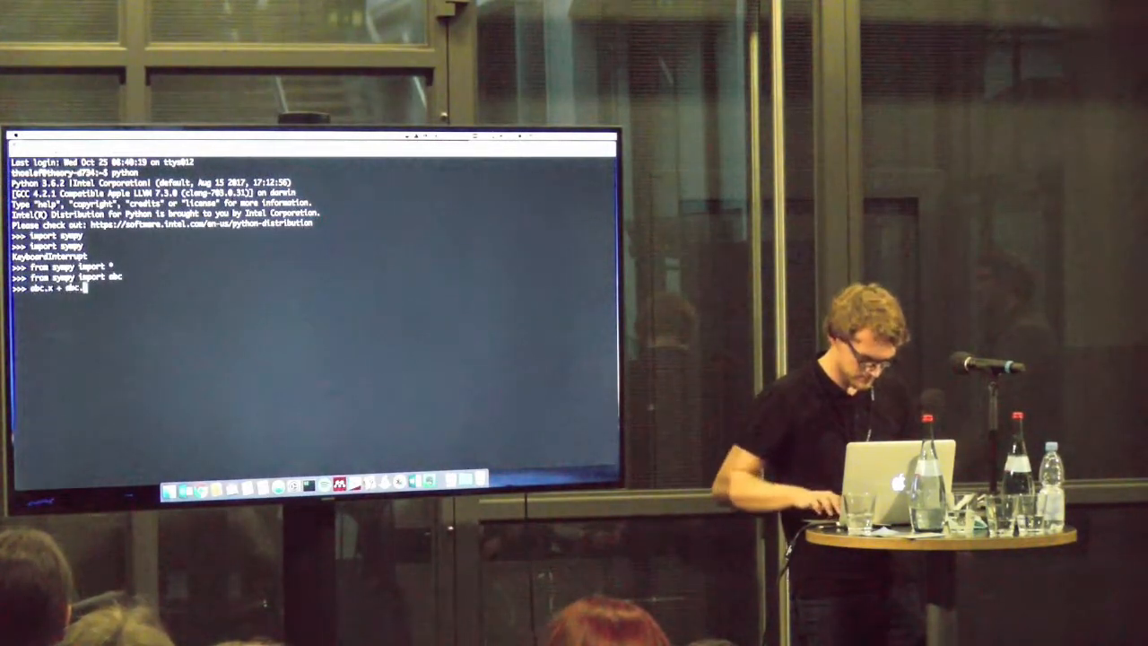
{"action": "key", "text": "Return"}
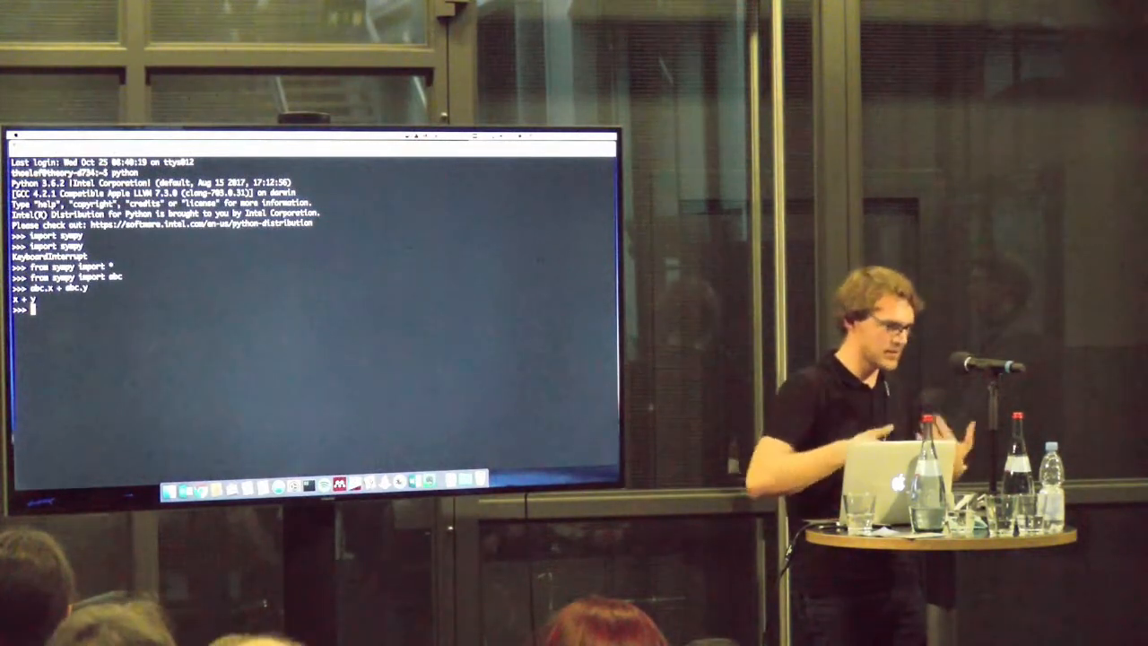
- Begin typing a diff call on the expression abc.x + …
{"action": "type", "text": "diff"}
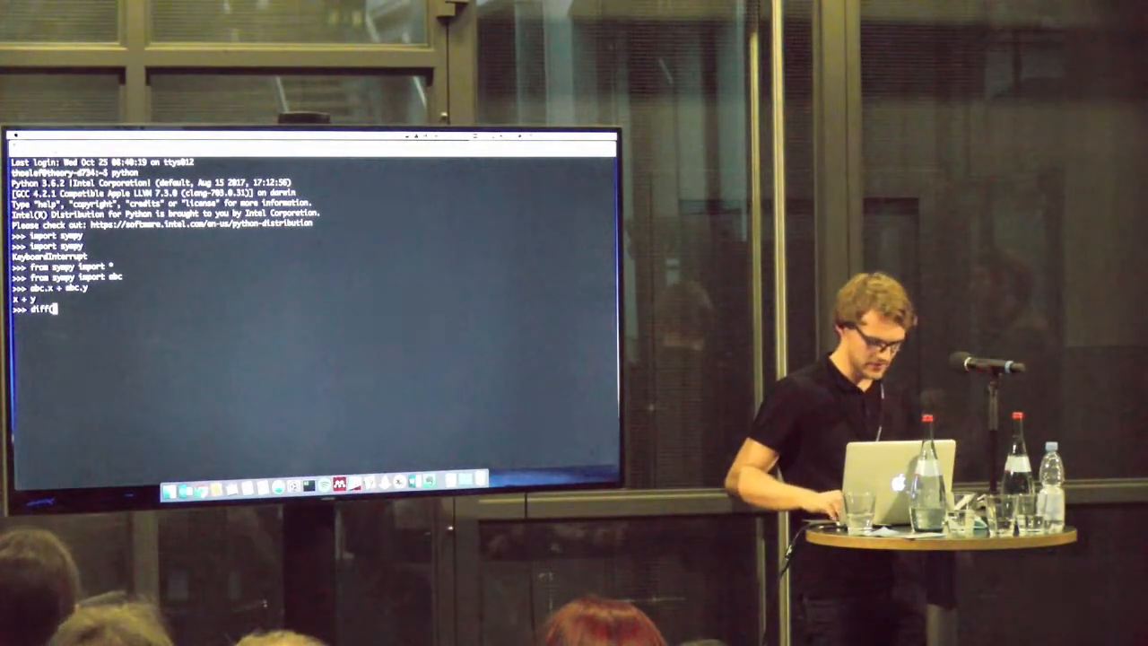
{"action": "type", "text": "(abc.x + abc.y,"}
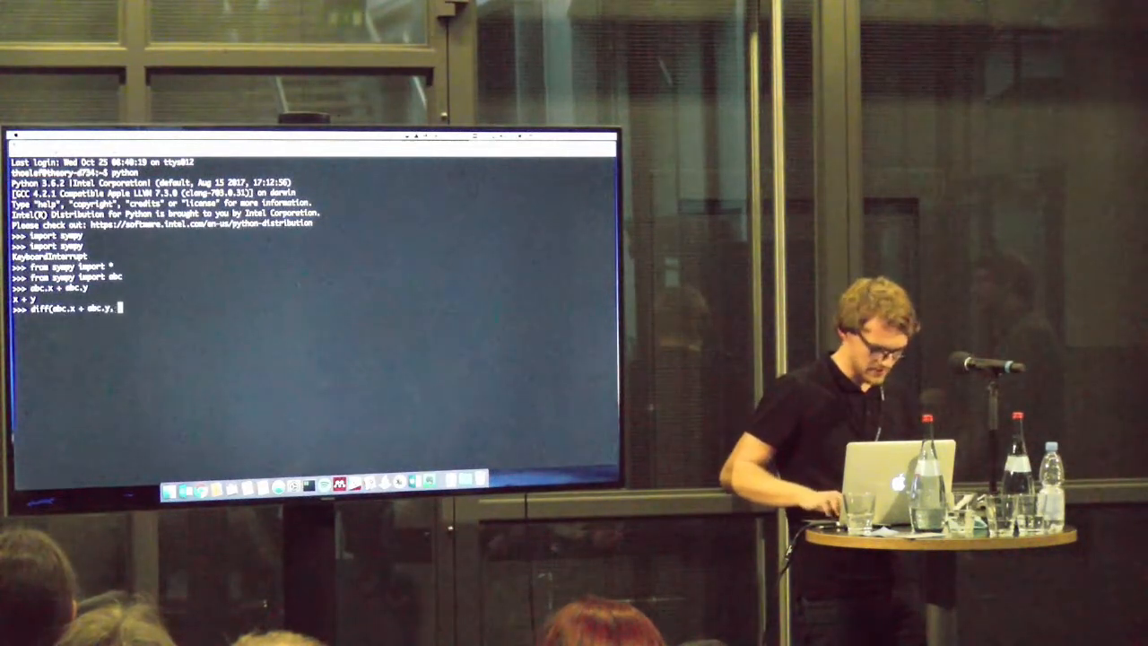
{"action": "type", "text": "acc"}
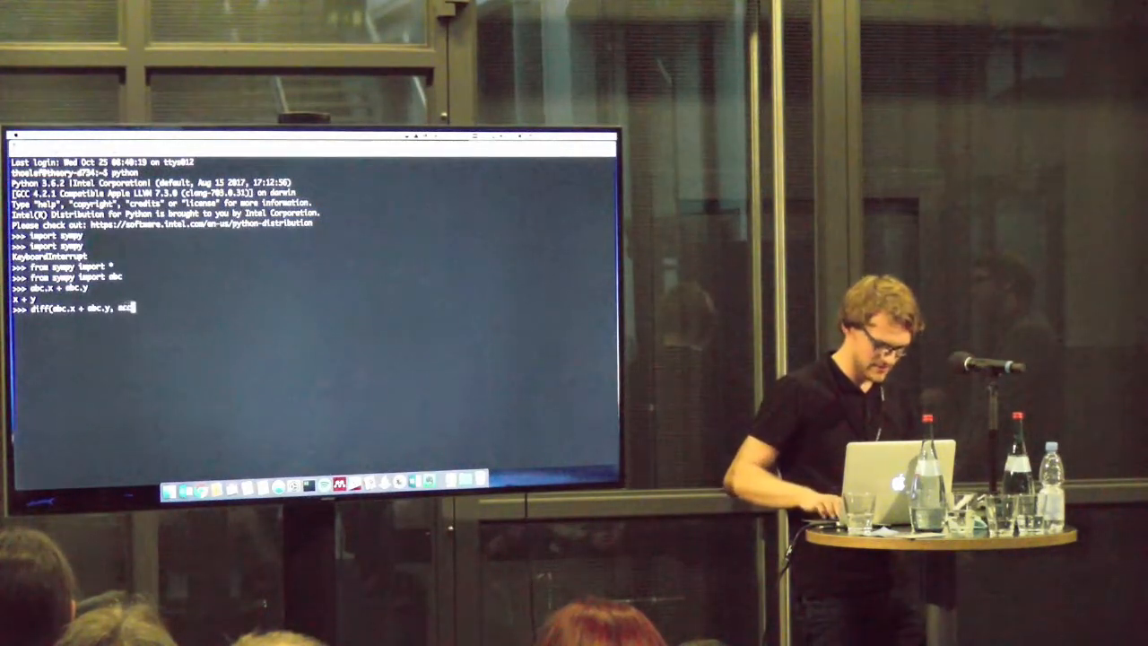